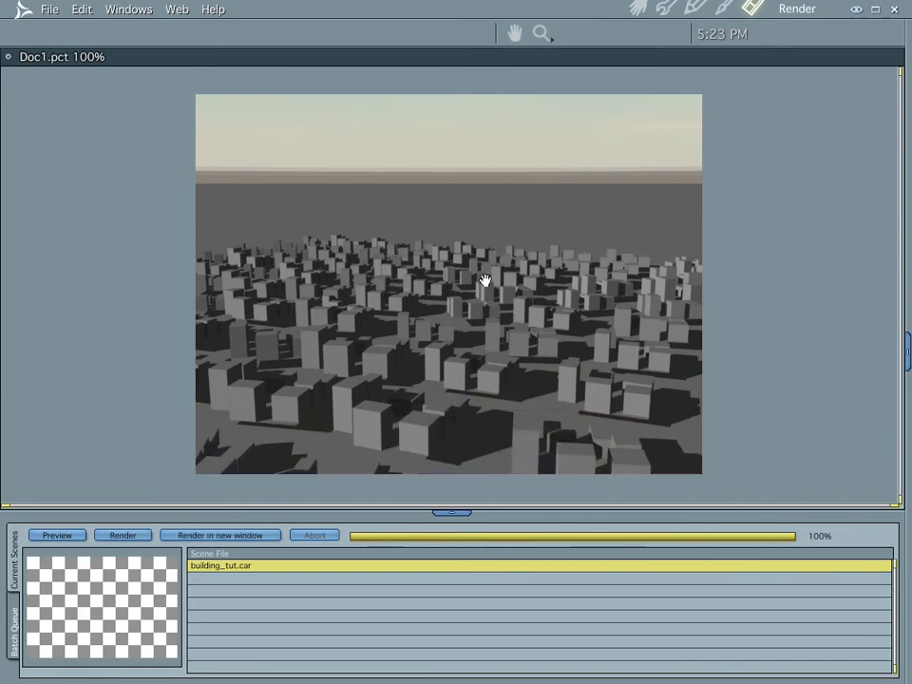
{"action": "mouse_move", "coordinate": [617, 38]}
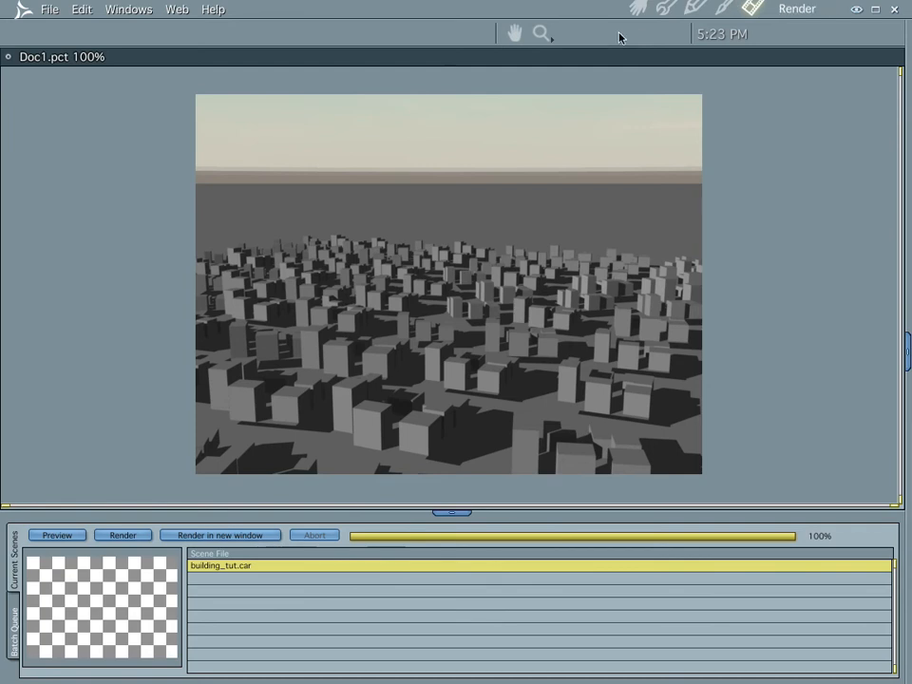
- Switch from the Render room back to the Assemble room showing building_tut
{"action": "left_click", "coordinate": [634, 8]}
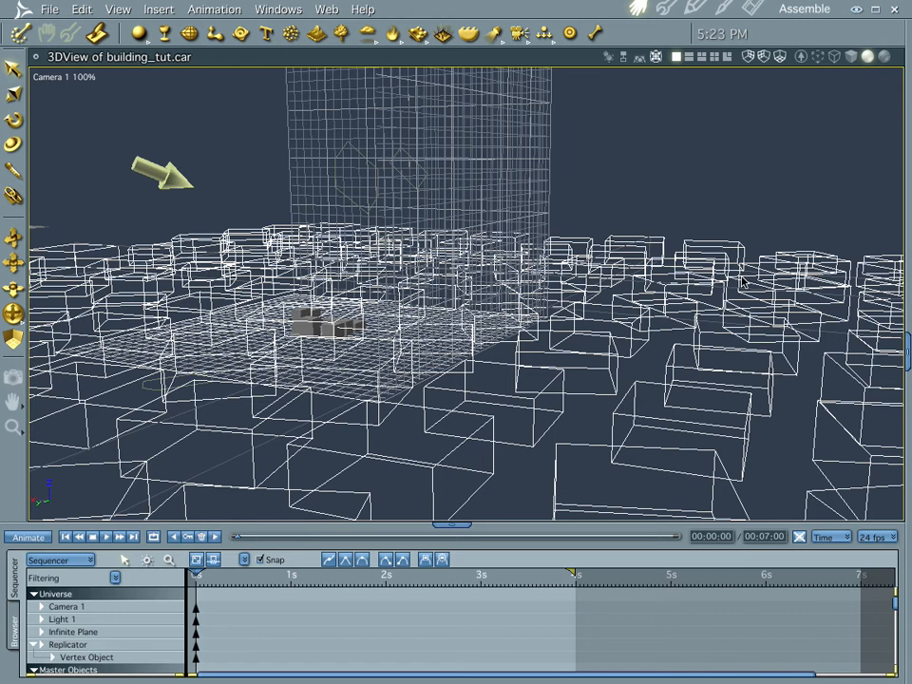
{"action": "mouse_move", "coordinate": [724, 533]}
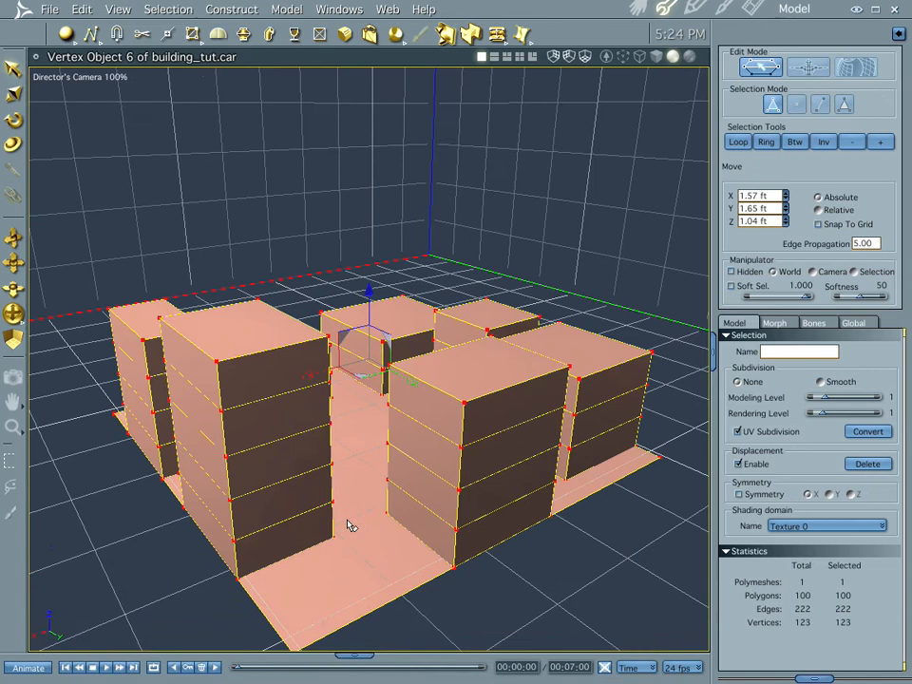
{"action": "mouse_move", "coordinate": [388, 554]}
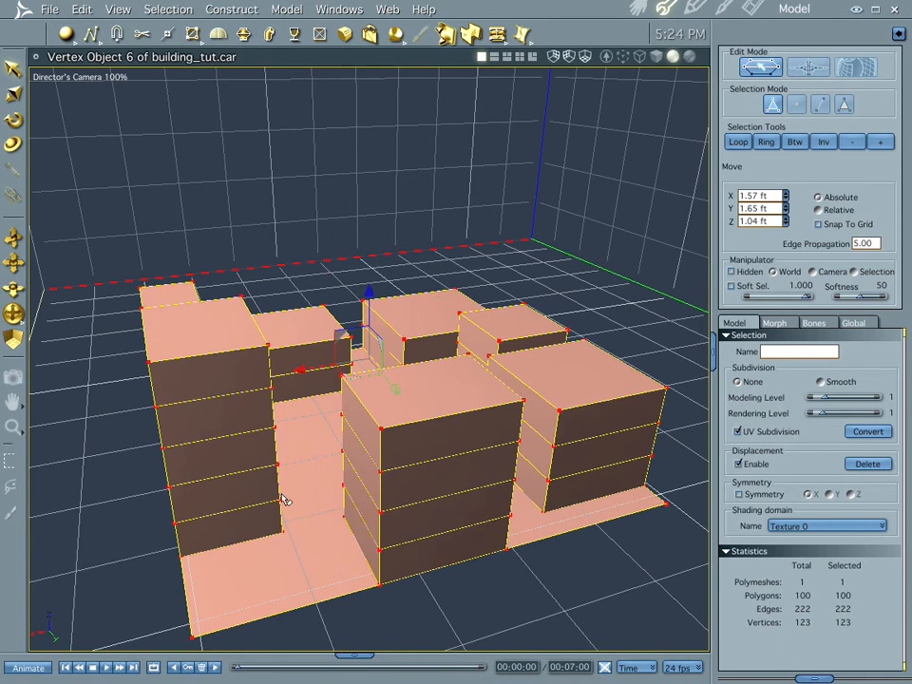
{"action": "mouse_move", "coordinate": [535, 494]}
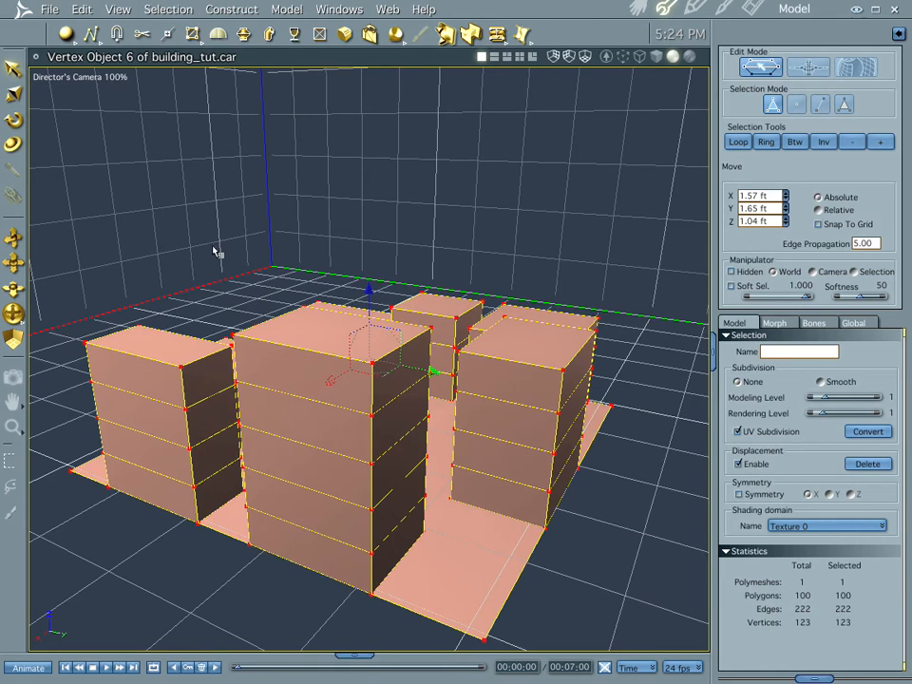
- Bring up the Model menu's mesh commands for polygon cleanup
{"action": "left_click", "coordinate": [285, 10]}
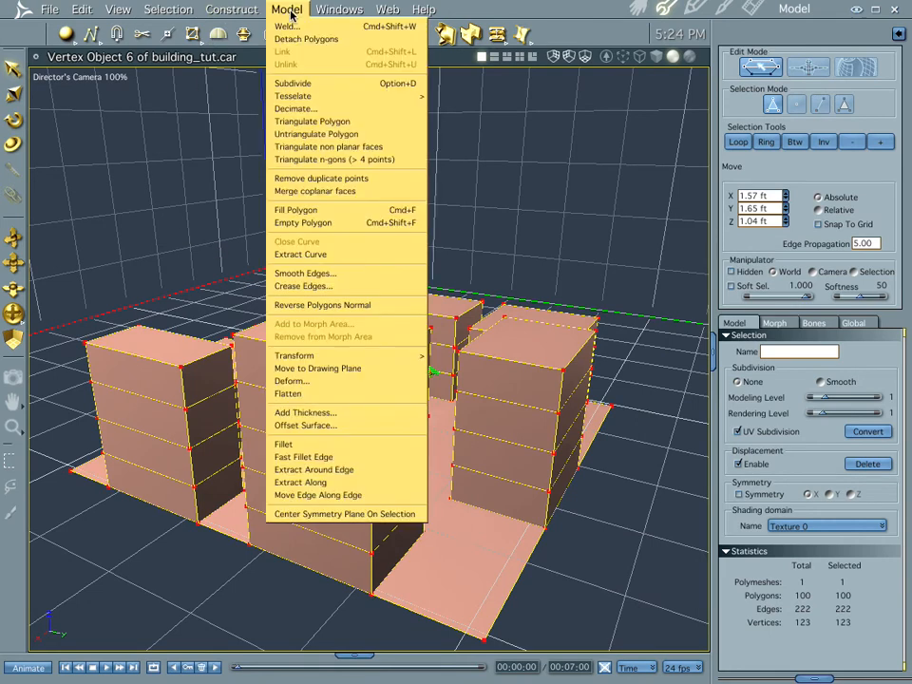
{"action": "mouse_move", "coordinate": [315, 133]}
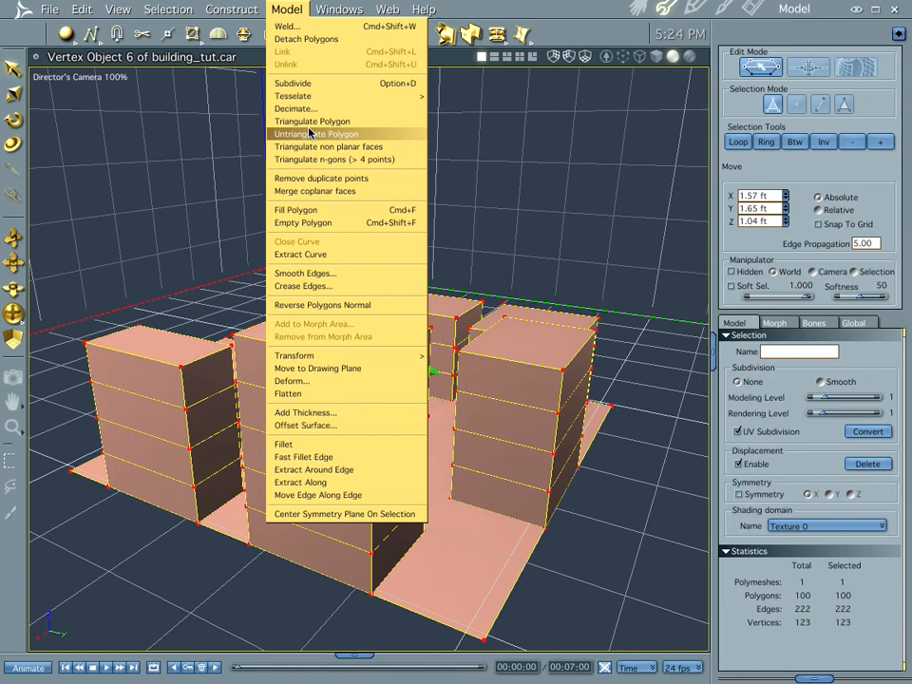
{"action": "mouse_move", "coordinate": [308, 146]}
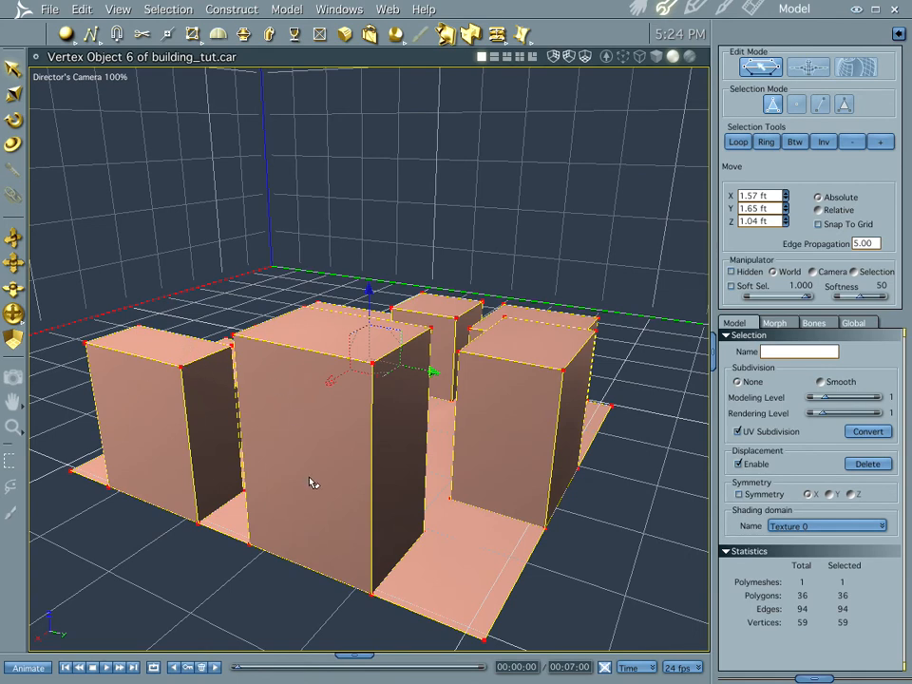
{"action": "mouse_move", "coordinate": [342, 528]}
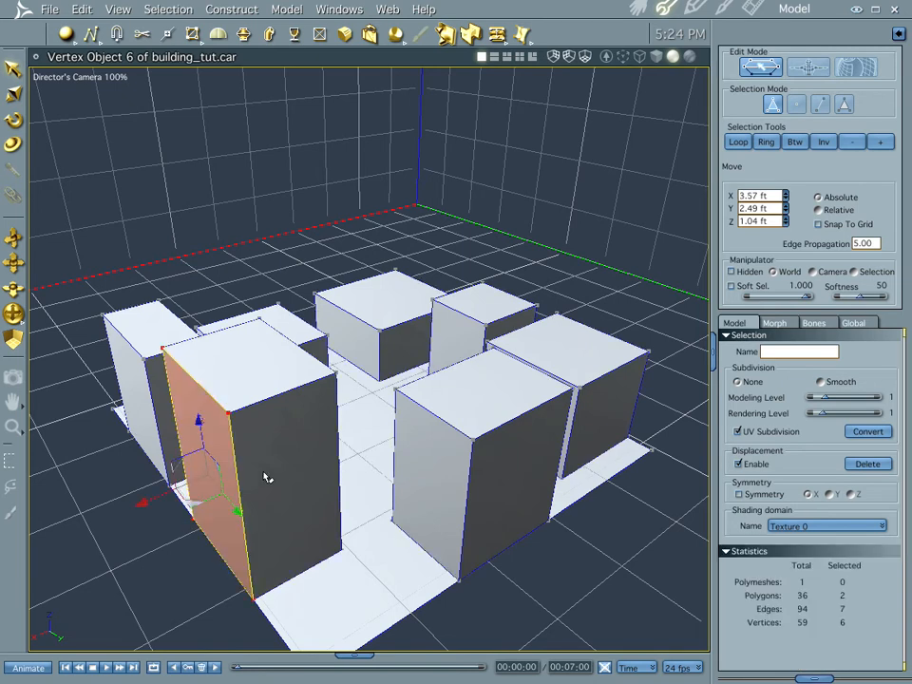
- Give the tall building's front face a new shading domain named Texture 1
{"action": "left_click", "coordinate": [736, 140]}
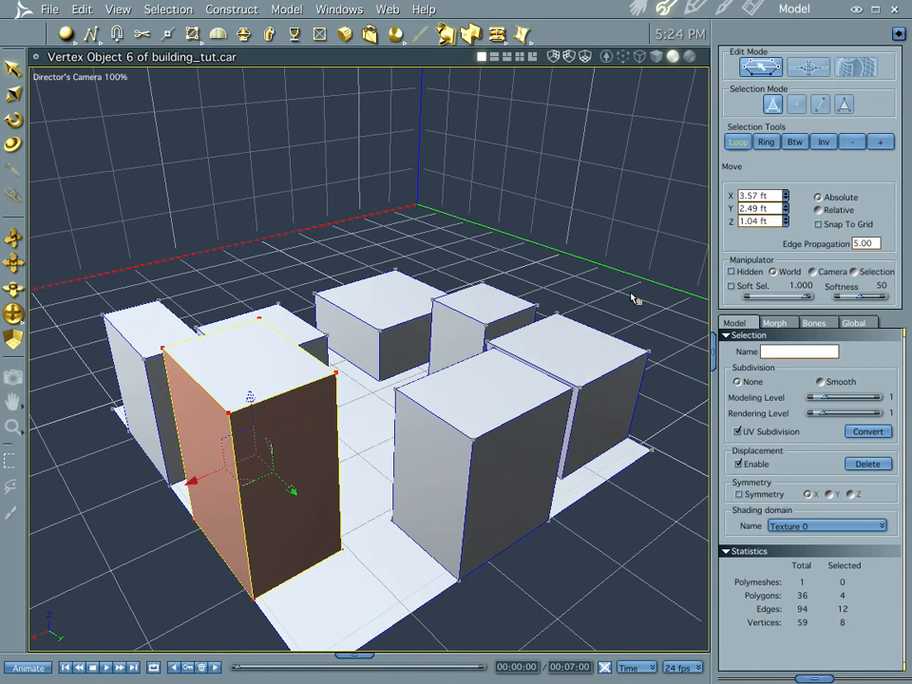
{"action": "left_click", "coordinate": [904, 524]}
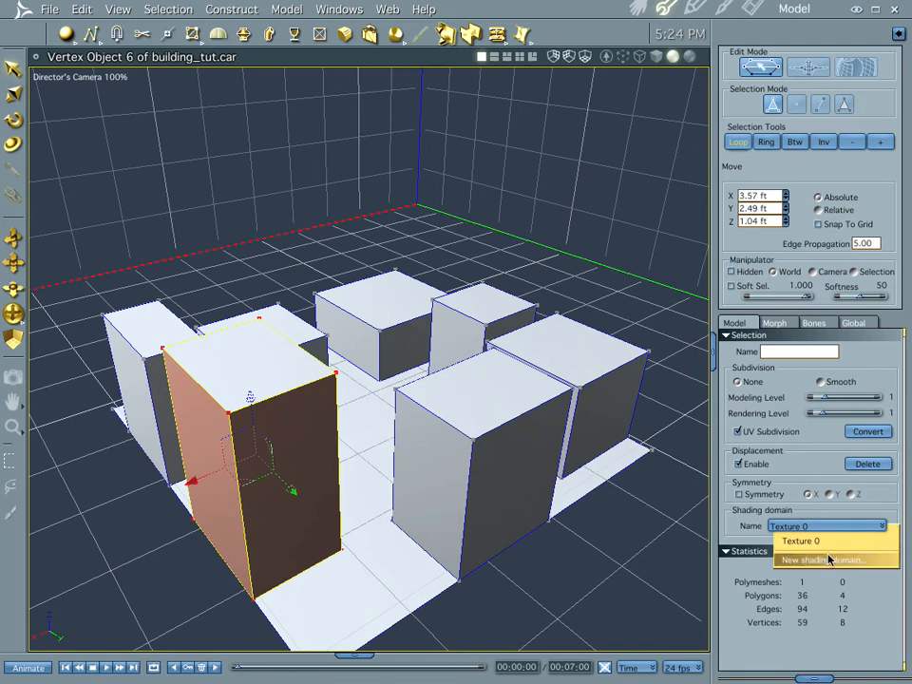
{"action": "left_click", "coordinate": [832, 558]}
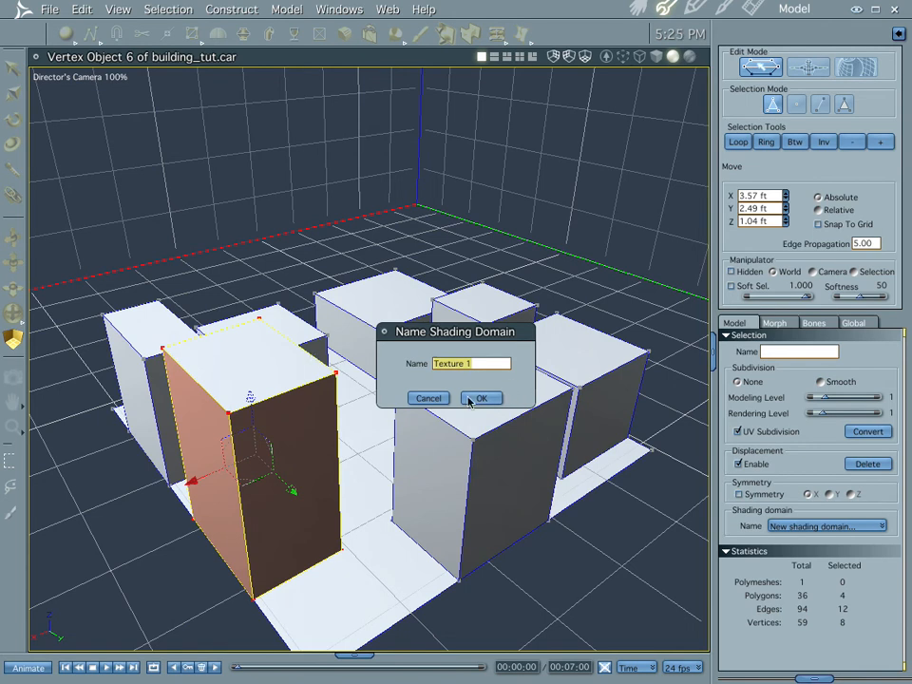
{"action": "left_click", "coordinate": [480, 396]}
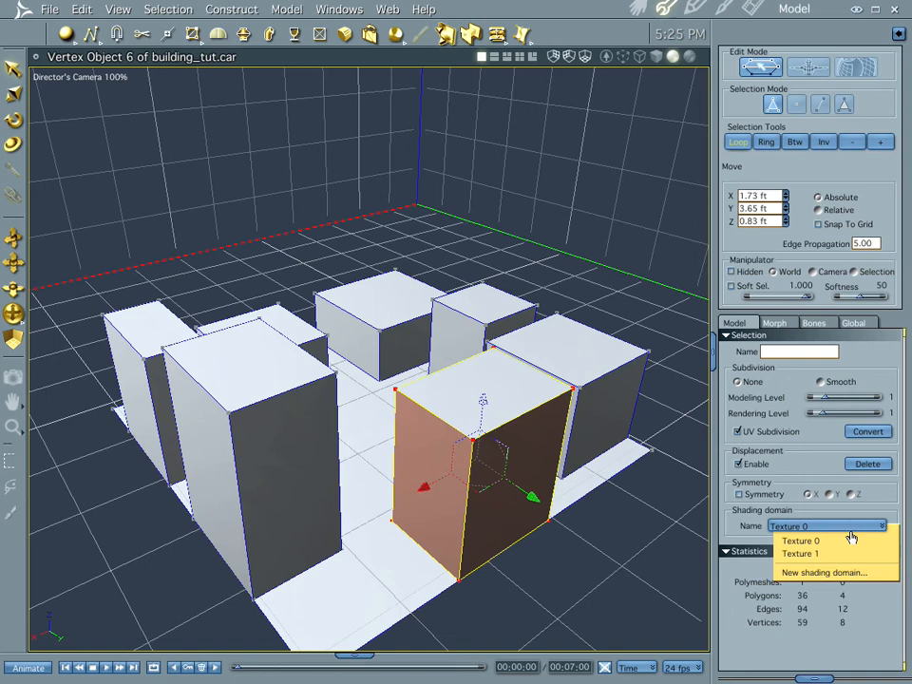
- Give a right-hand block face a new shading domain named Texture 2
{"action": "left_click", "coordinate": [824, 571]}
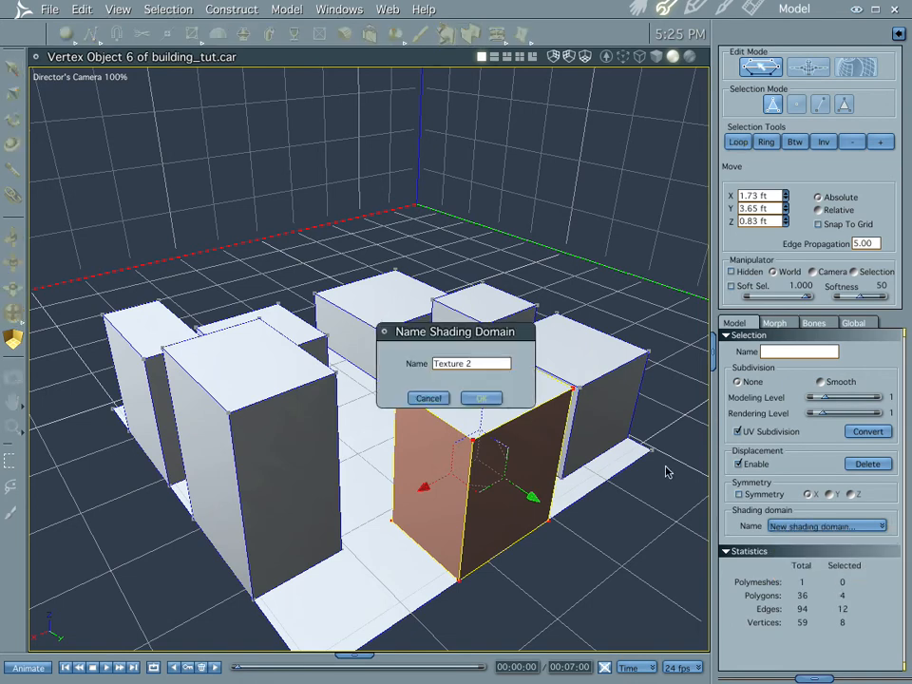
{"action": "left_click", "coordinate": [480, 397]}
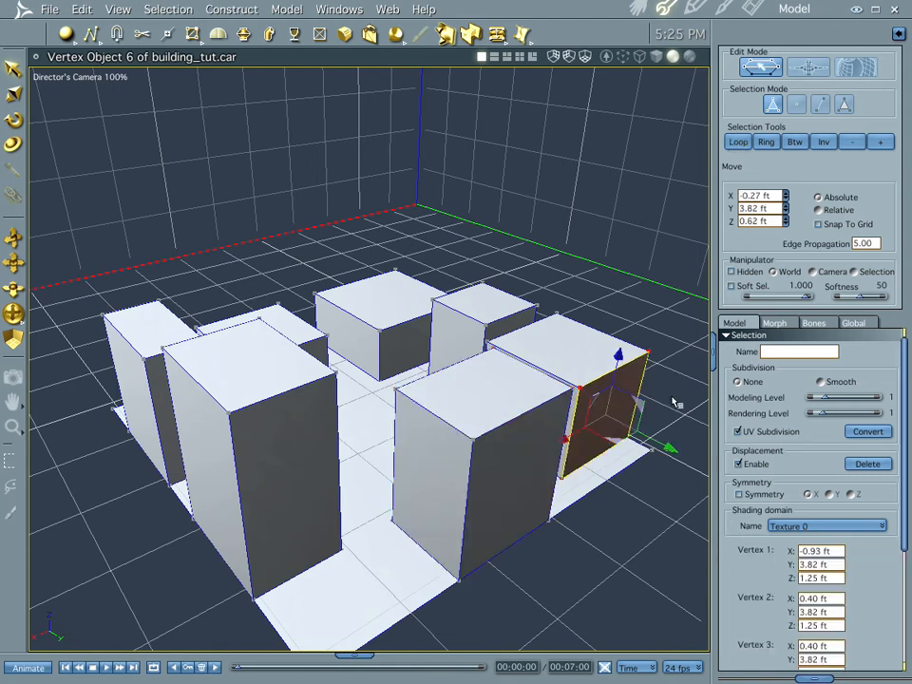
{"action": "mouse_move", "coordinate": [560, 510]}
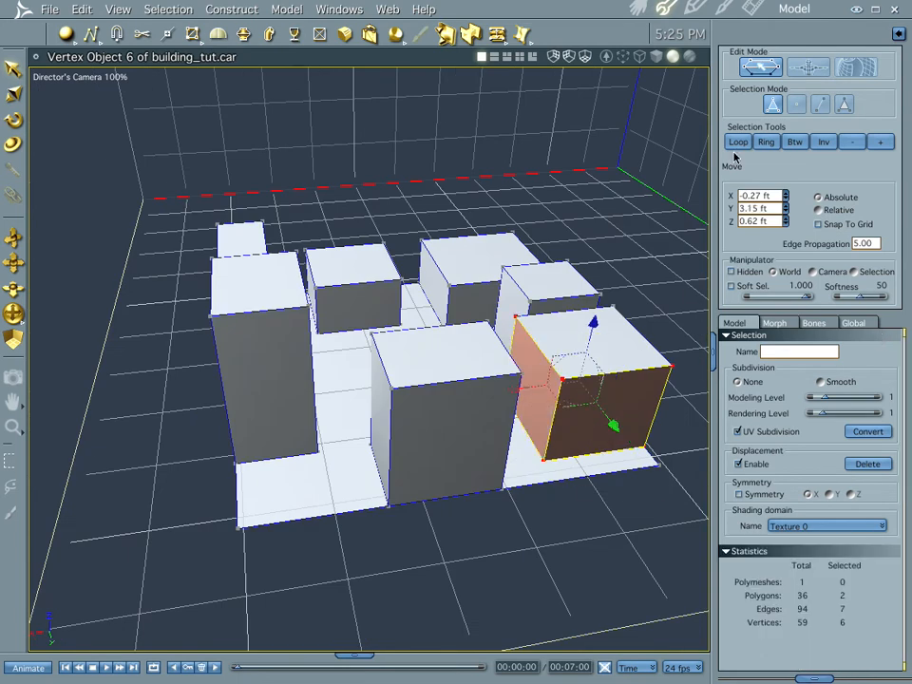
- Assign new shading domains Texture 3 through Texture 5 to further building faces
{"action": "left_click", "coordinate": [736, 141]}
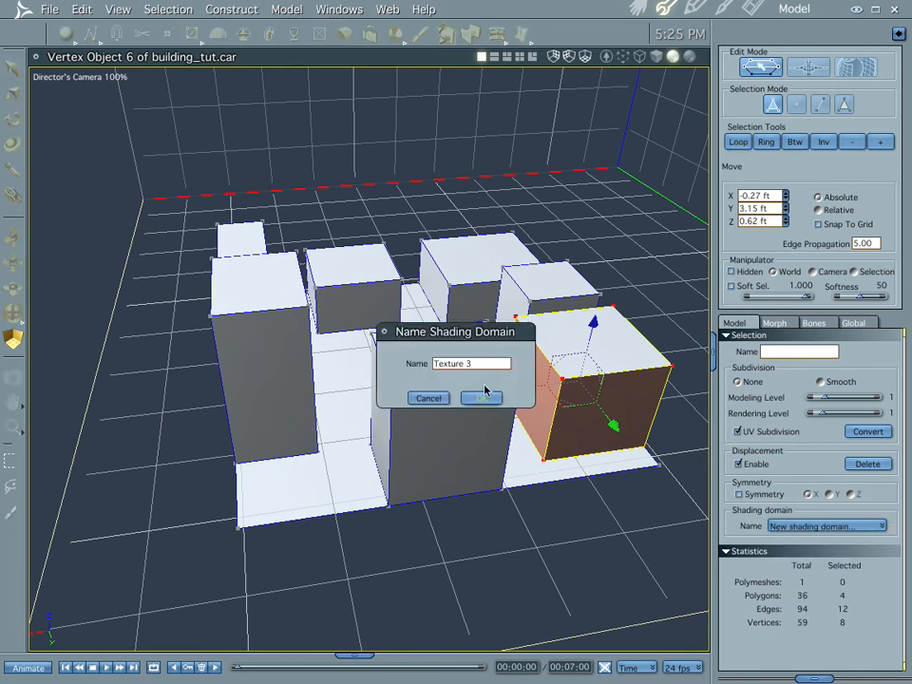
{"action": "left_click", "coordinate": [481, 397]}
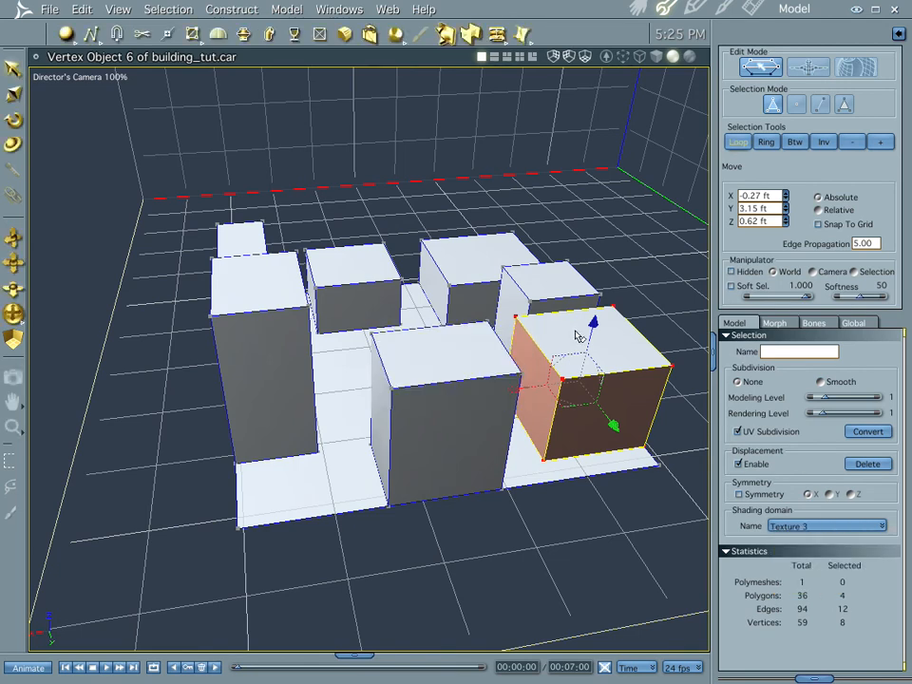
{"action": "mouse_move", "coordinate": [520, 304]}
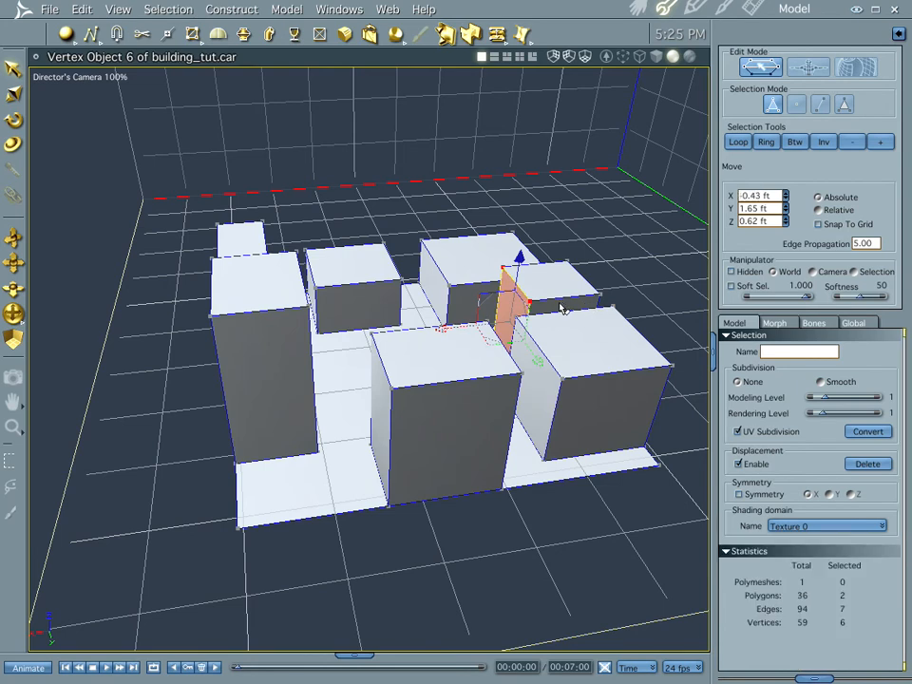
{"action": "left_click", "coordinate": [737, 141]}
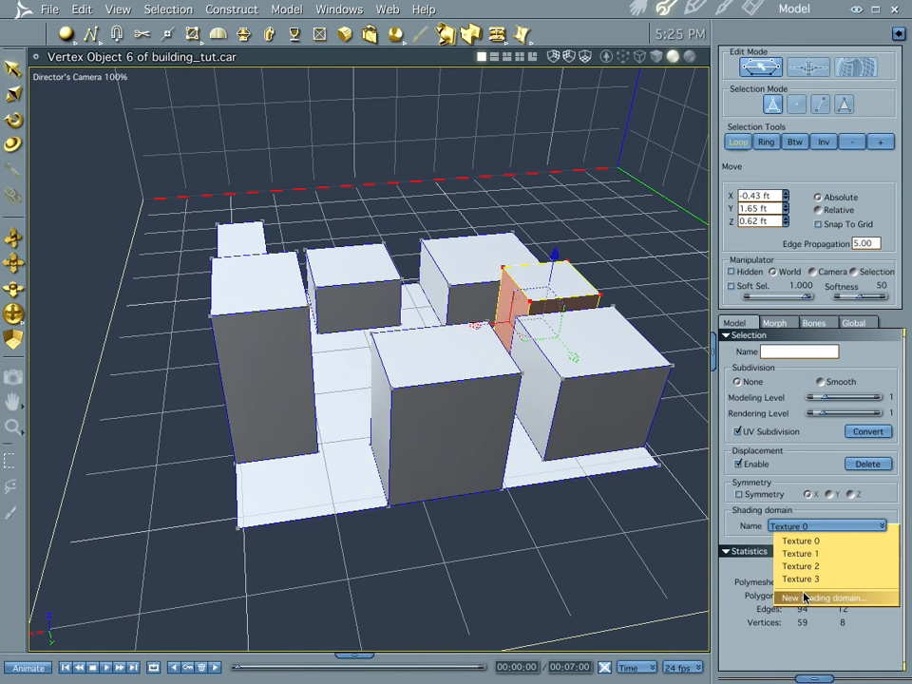
{"action": "left_click", "coordinate": [818, 597]}
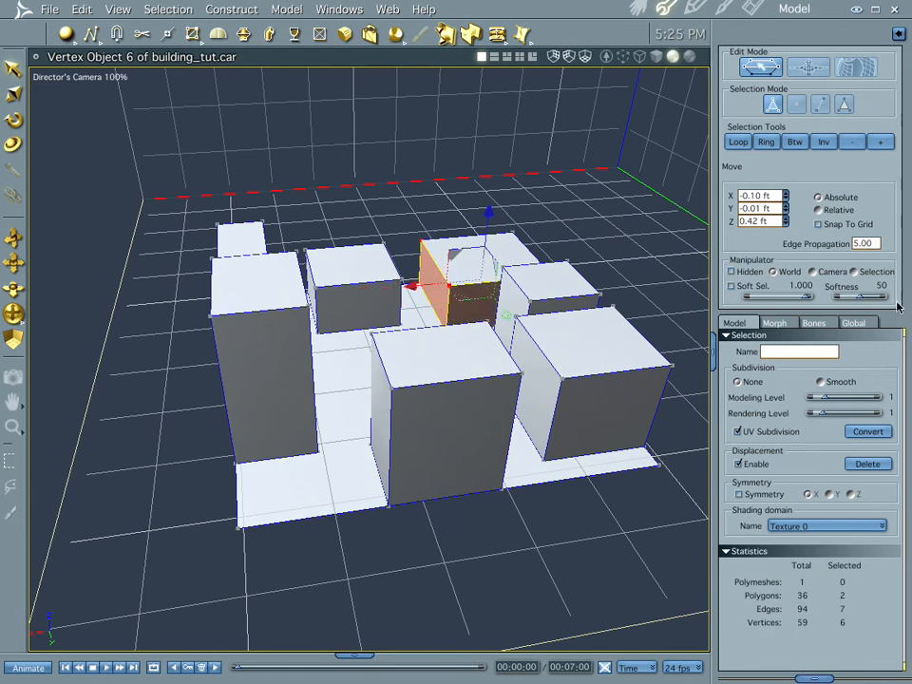
{"action": "left_click", "coordinate": [737, 141]}
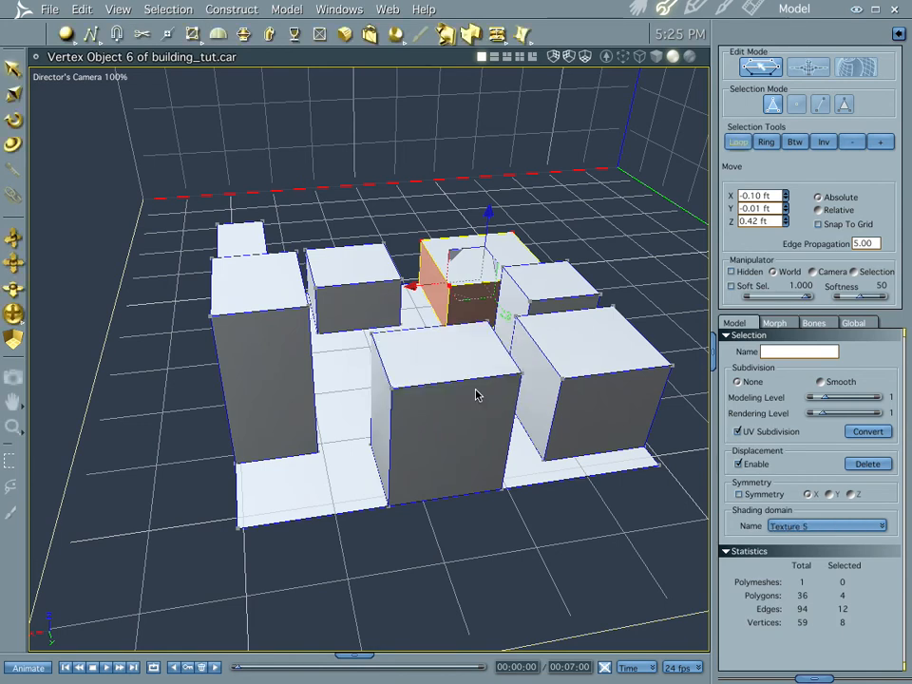
{"action": "mouse_move", "coordinate": [533, 297]}
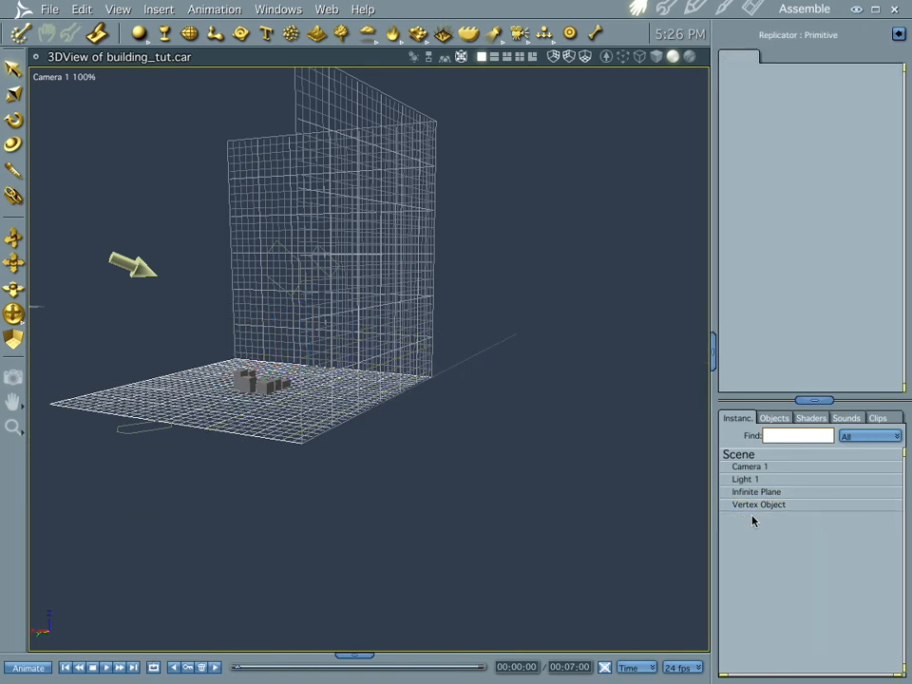
- Duplicate the building's Shader repeatedly to get Shader 1 through Shader 5
{"action": "left_click", "coordinate": [759, 505]}
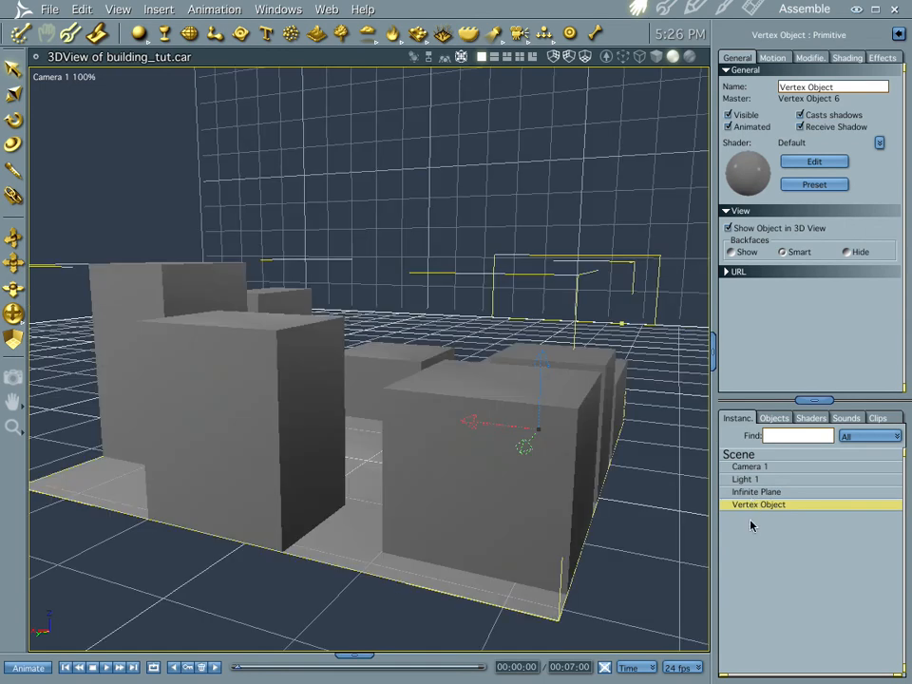
{"action": "mouse_move", "coordinate": [833, 190]}
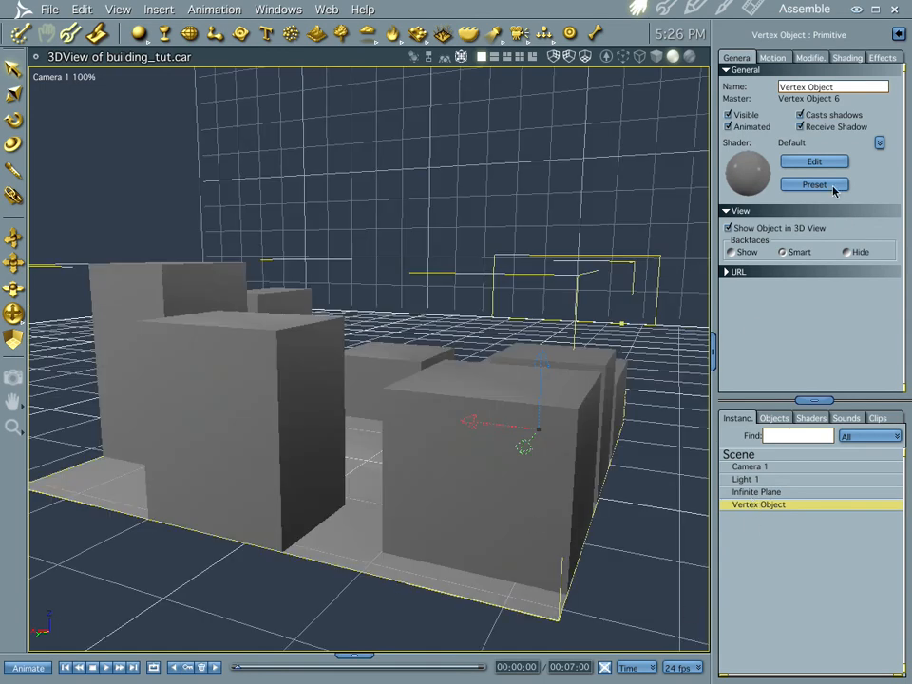
{"action": "mouse_move", "coordinate": [781, 429]}
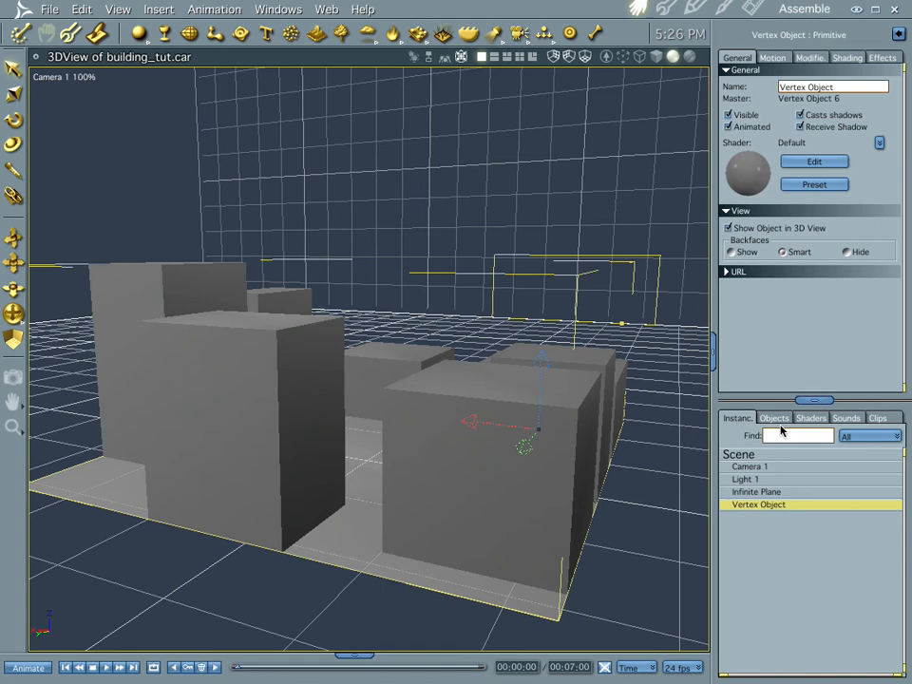
{"action": "left_click", "coordinate": [809, 418]}
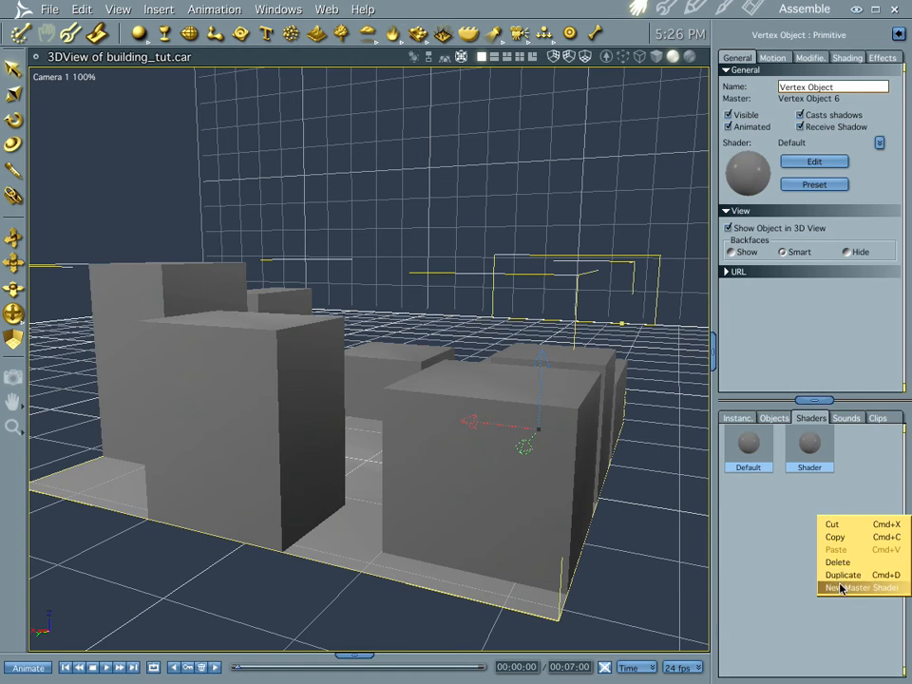
{"action": "left_click", "coordinate": [858, 586]}
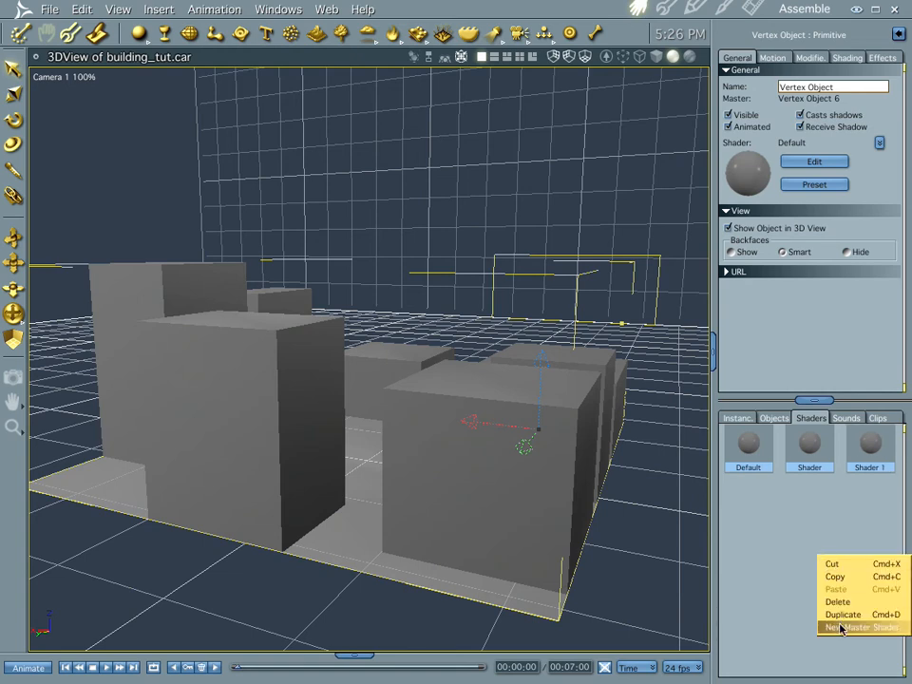
{"action": "left_click", "coordinate": [859, 627]}
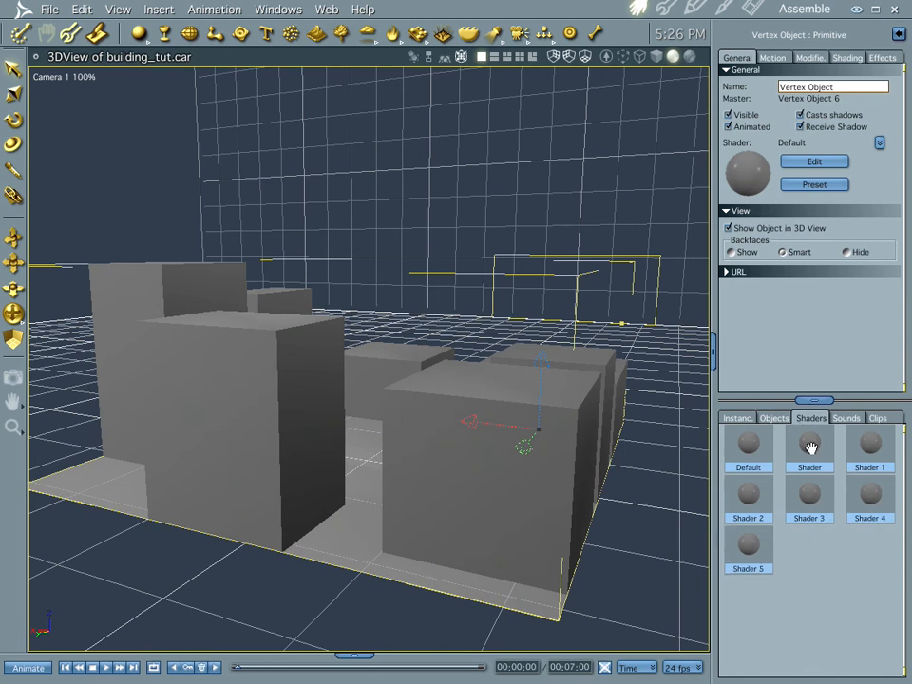
- Make Shader's Color channel a Wires pattern and adjust its horizontal and vertical counts
{"action": "double_click", "coordinate": [809, 440]}
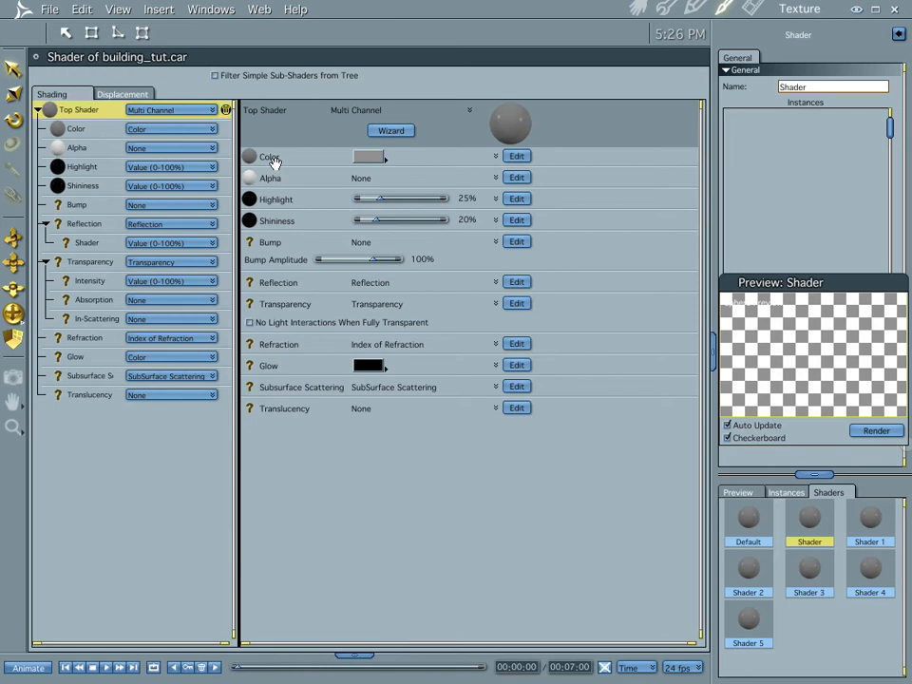
{"action": "left_click", "coordinate": [171, 130]}
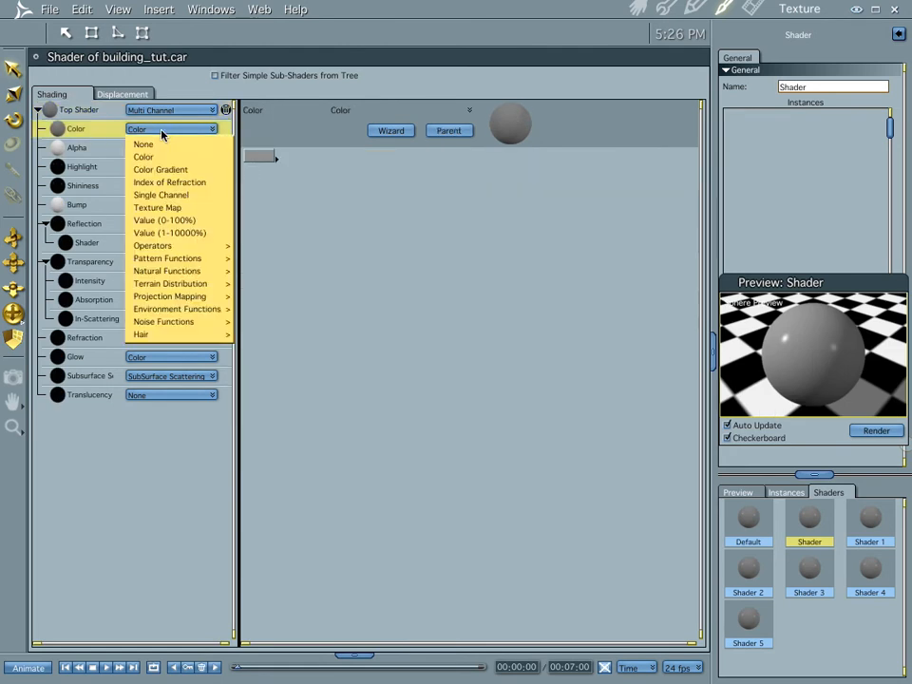
{"action": "mouse_move", "coordinate": [171, 296]}
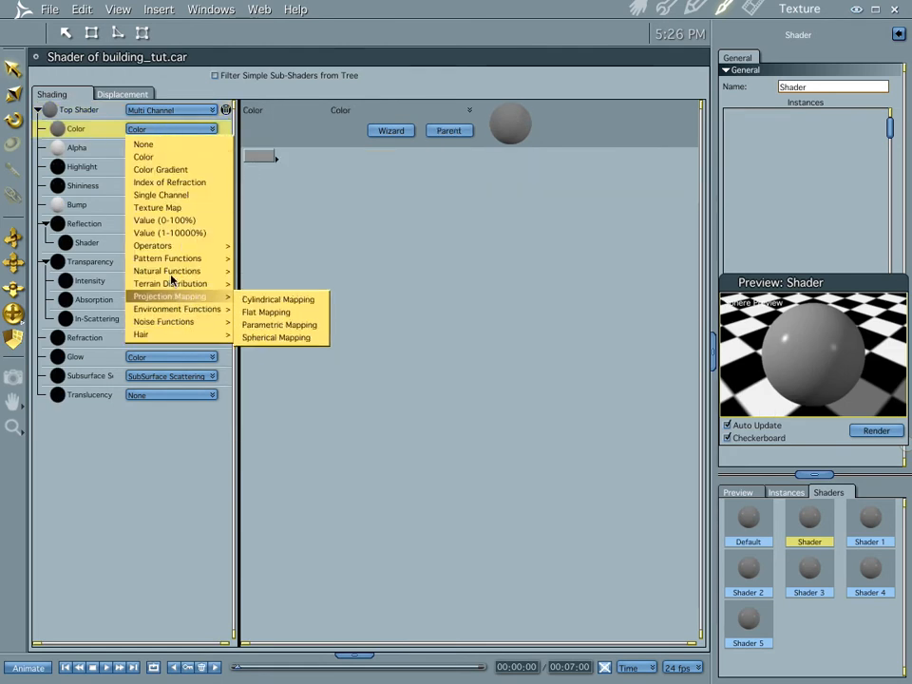
{"action": "mouse_move", "coordinate": [171, 270]}
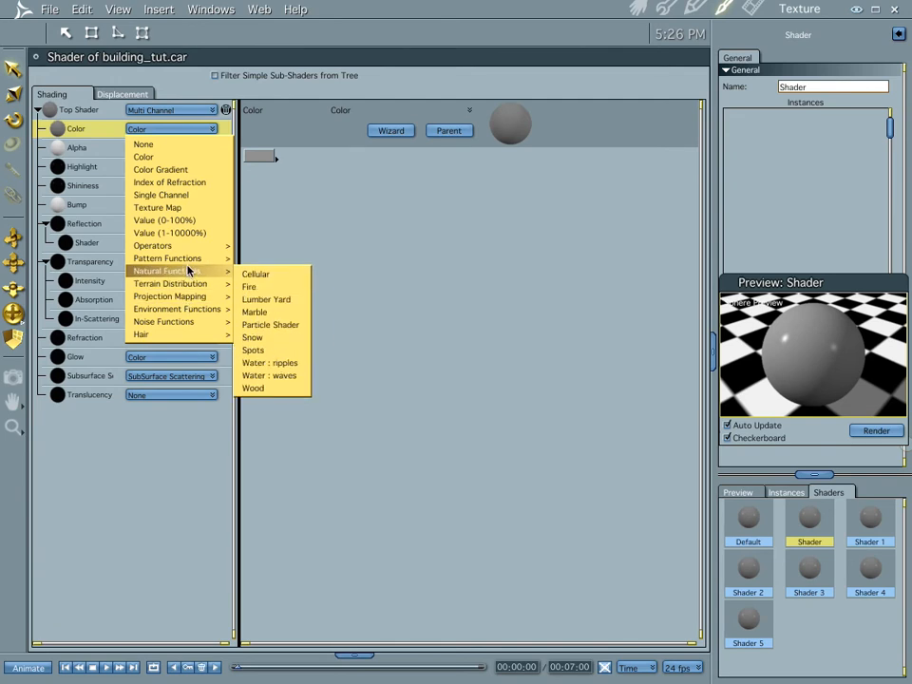
{"action": "mouse_move", "coordinate": [257, 273]}
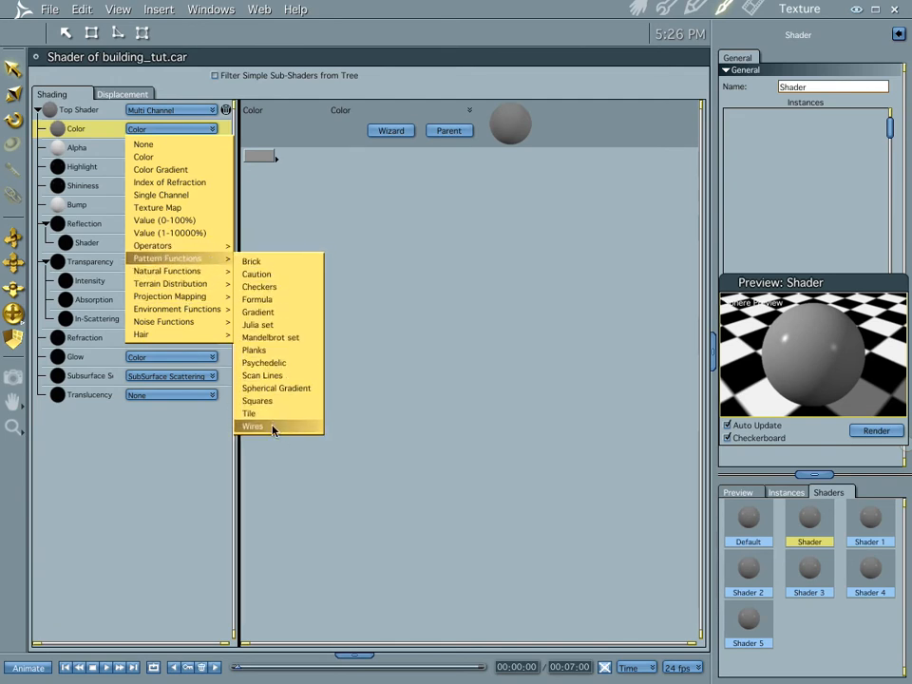
{"action": "left_click", "coordinate": [252, 426]}
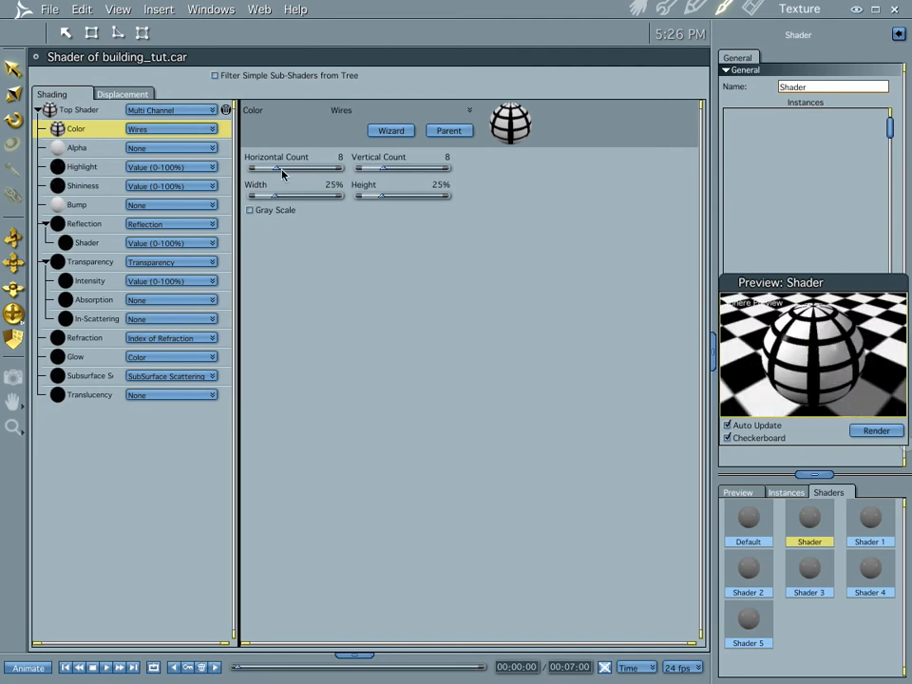
{"action": "left_click_drag", "start_coordinate": [255, 167], "coordinate": [334, 167]}
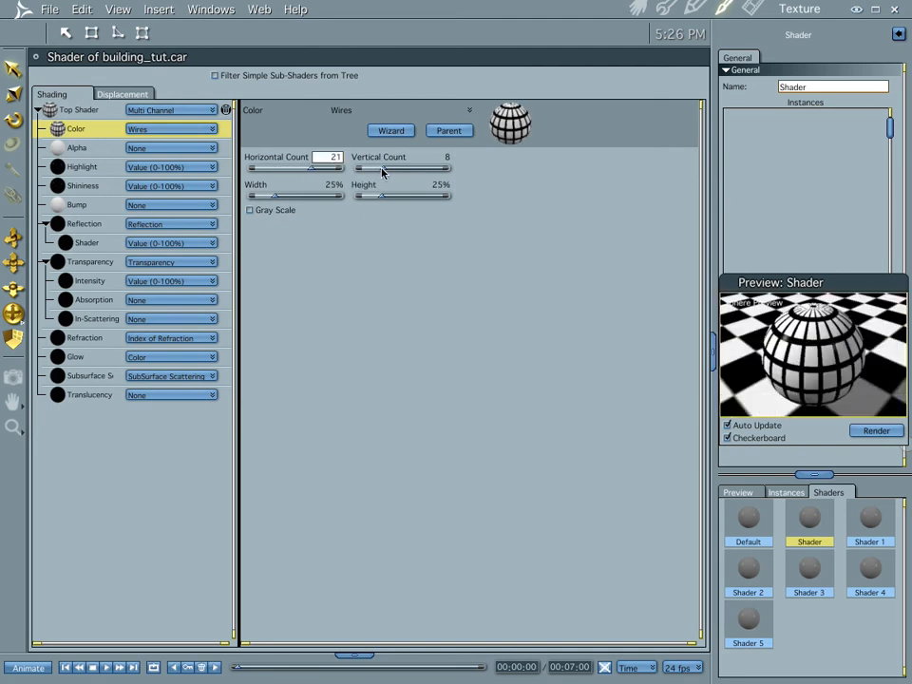
{"action": "left_click_drag", "start_coordinate": [399, 167], "coordinate": [361, 167]}
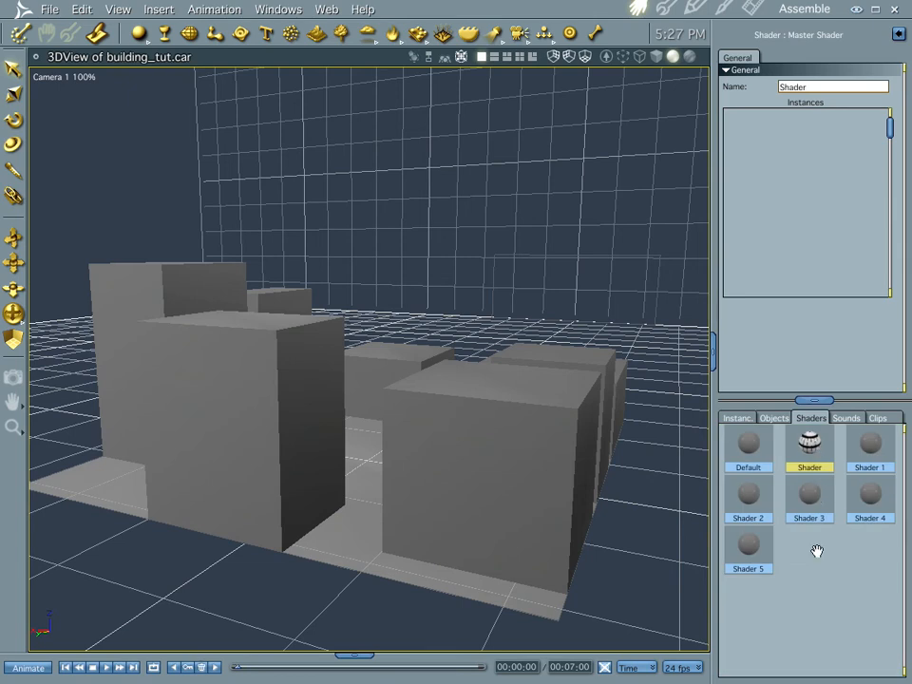
{"action": "mouse_move", "coordinate": [228, 432]}
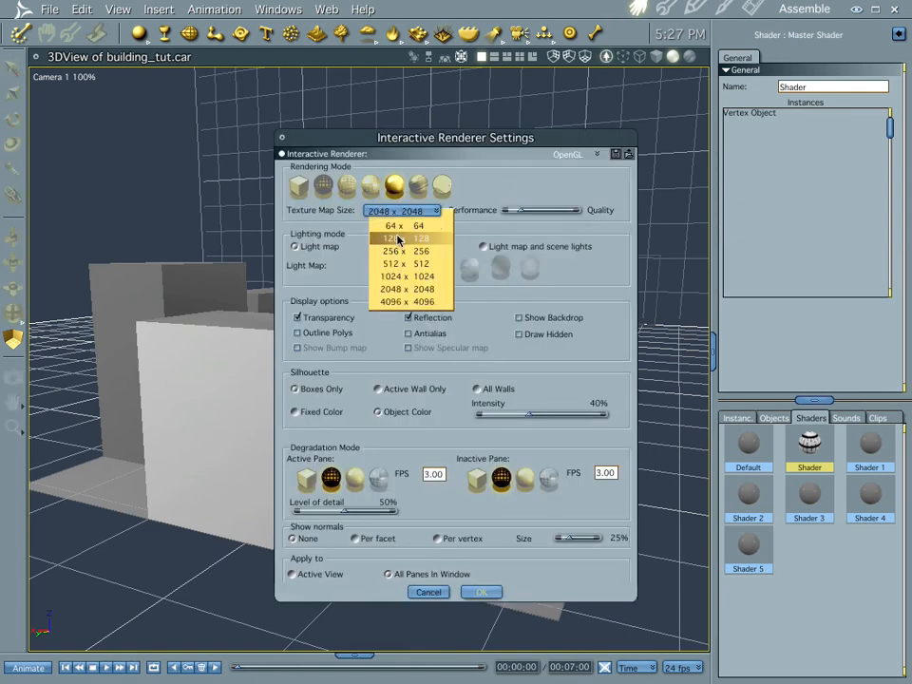
- Reduce the interactive texture map size below 2048 × 2048 and orbit to inspect the buildings
{"action": "left_click", "coordinate": [399, 238]}
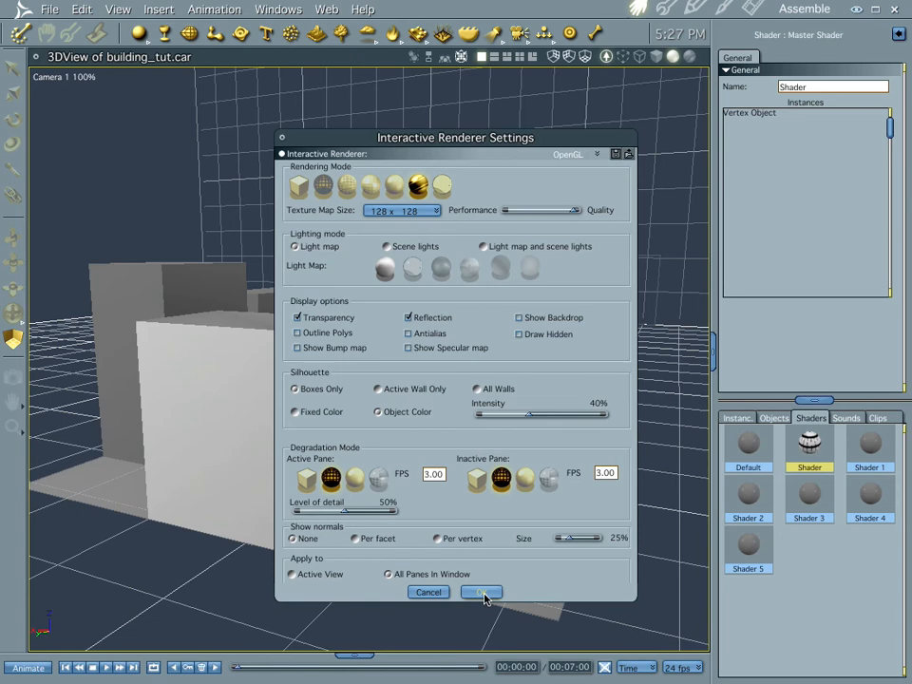
{"action": "left_click", "coordinate": [479, 592]}
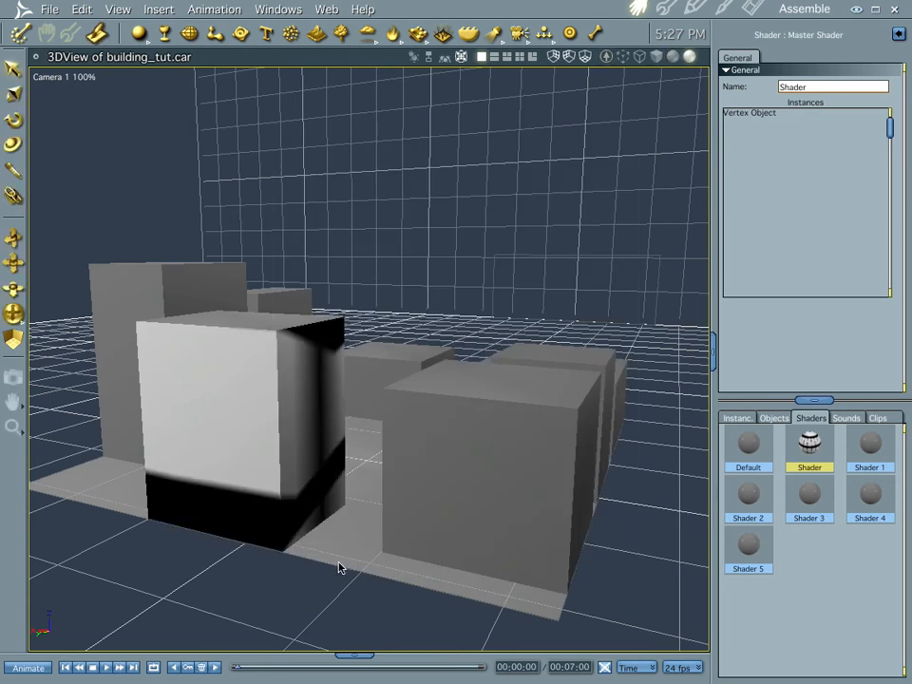
{"action": "left_click_drag", "start_coordinate": [341, 566], "coordinate": [262, 494]}
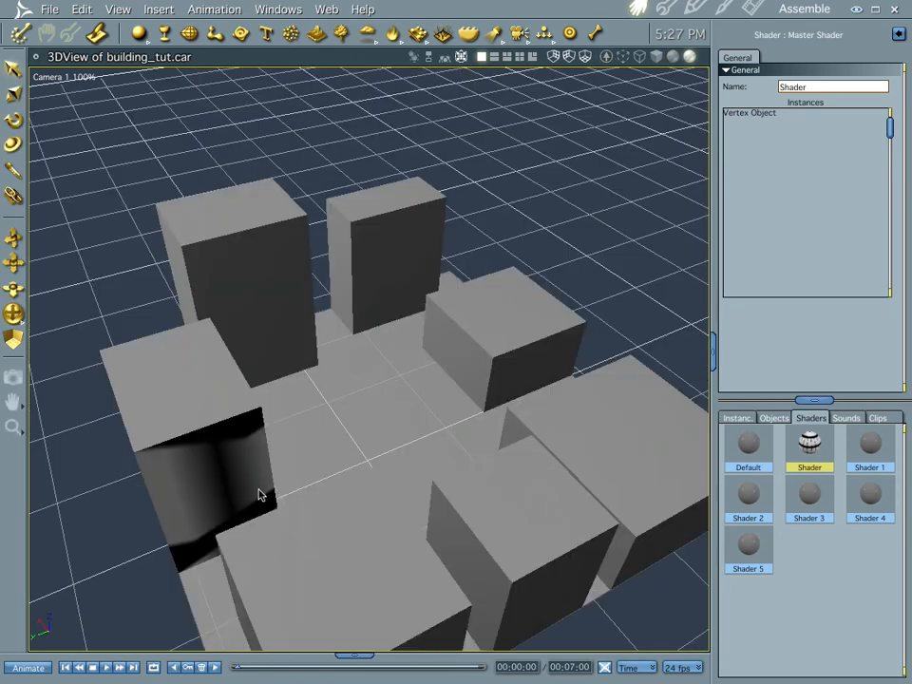
{"action": "left_click_drag", "start_coordinate": [262, 494], "coordinate": [349, 435]}
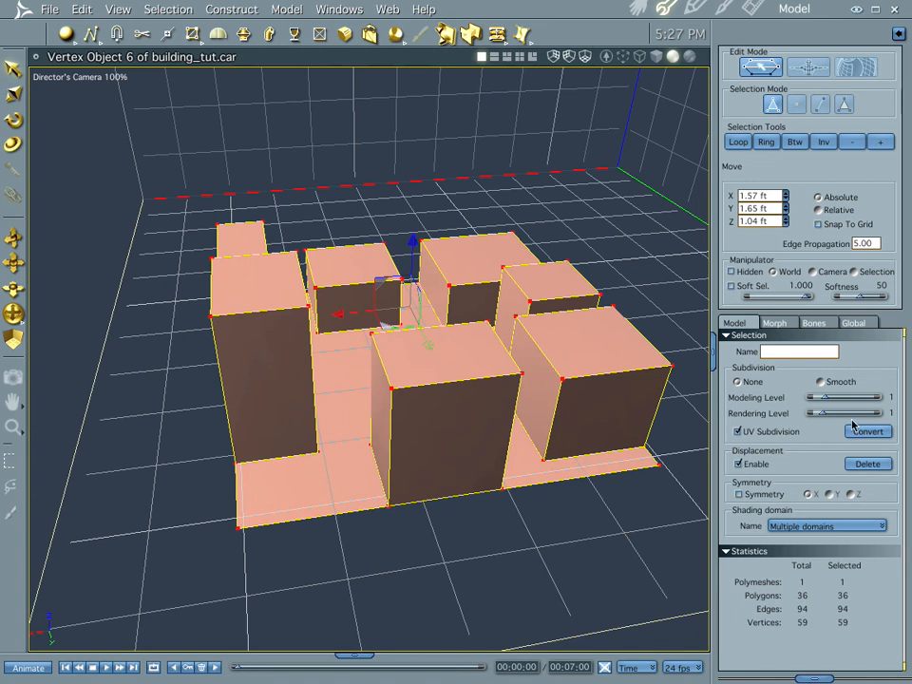
{"action": "mouse_move", "coordinate": [828, 492]}
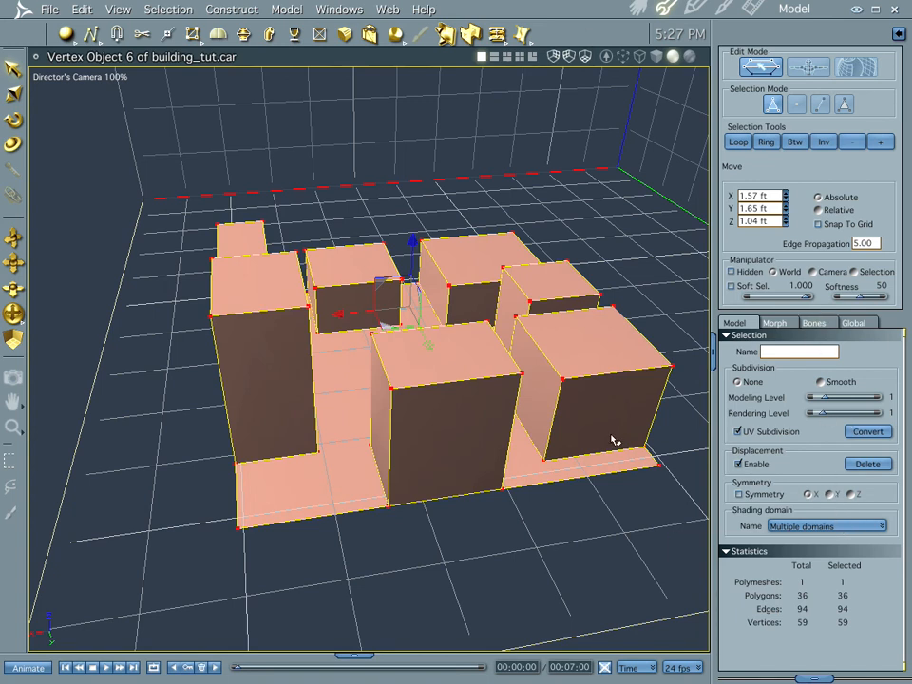
{"action": "mouse_move", "coordinate": [372, 277]}
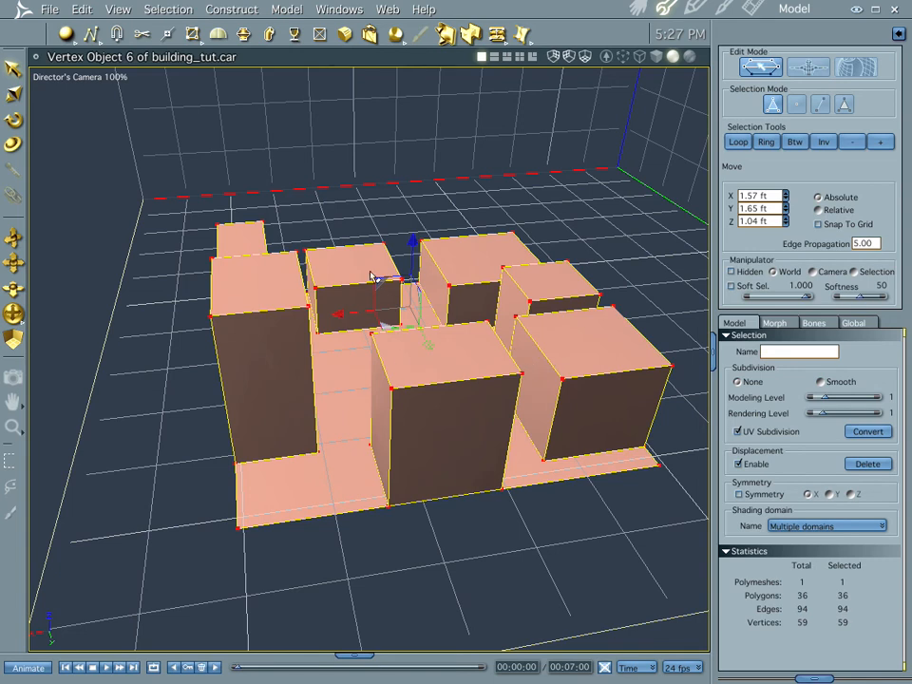
{"action": "mouse_move", "coordinate": [762, 323]}
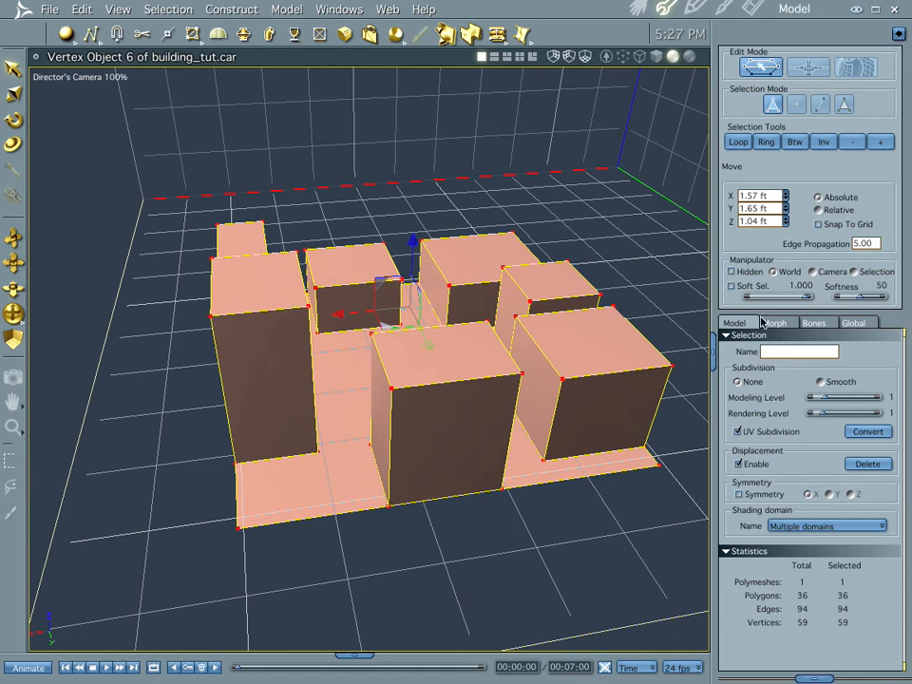
- Switch the building object's UV mapping to Box Face in the UV view
{"action": "left_click", "coordinate": [855, 66]}
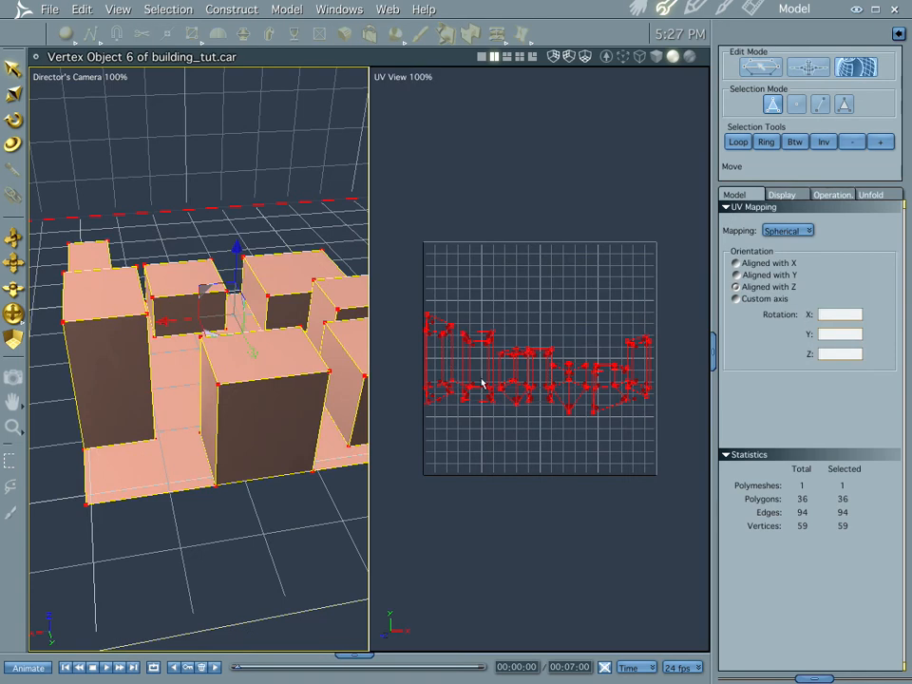
{"action": "mouse_move", "coordinate": [327, 327]}
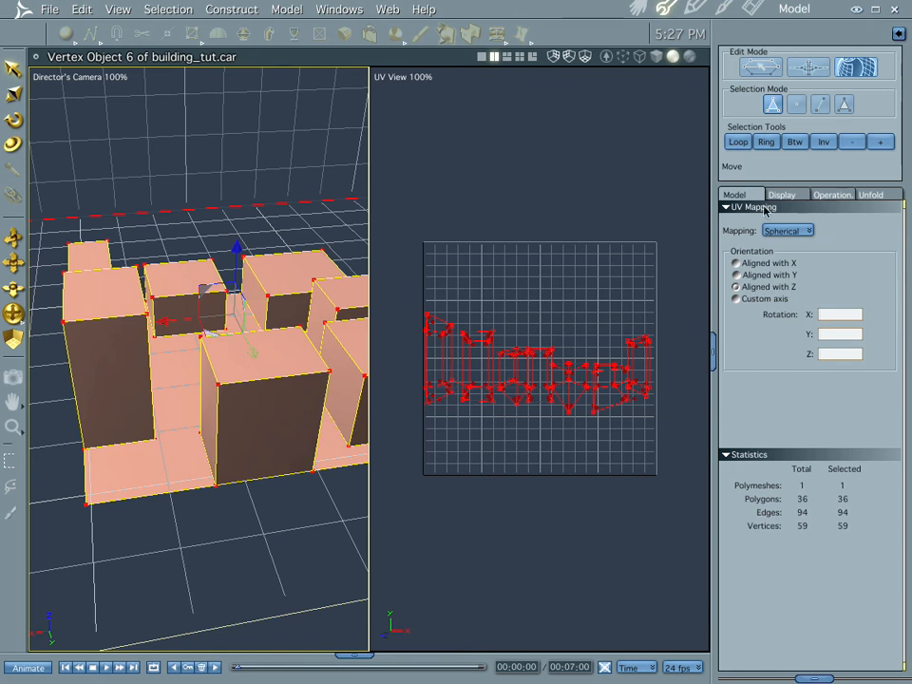
{"action": "mouse_move", "coordinate": [623, 304]}
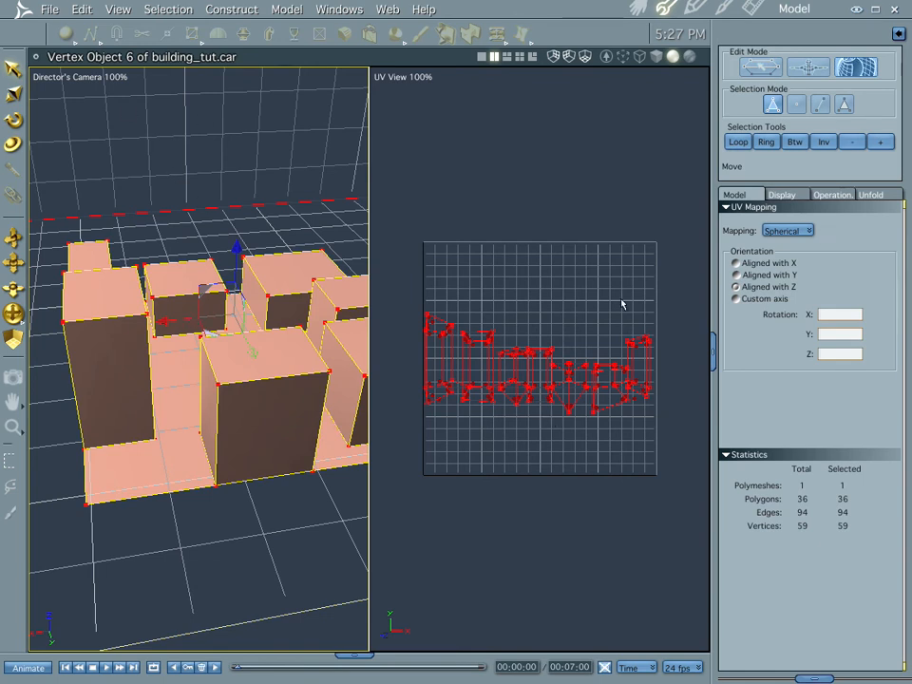
{"action": "left_click", "coordinate": [786, 230]}
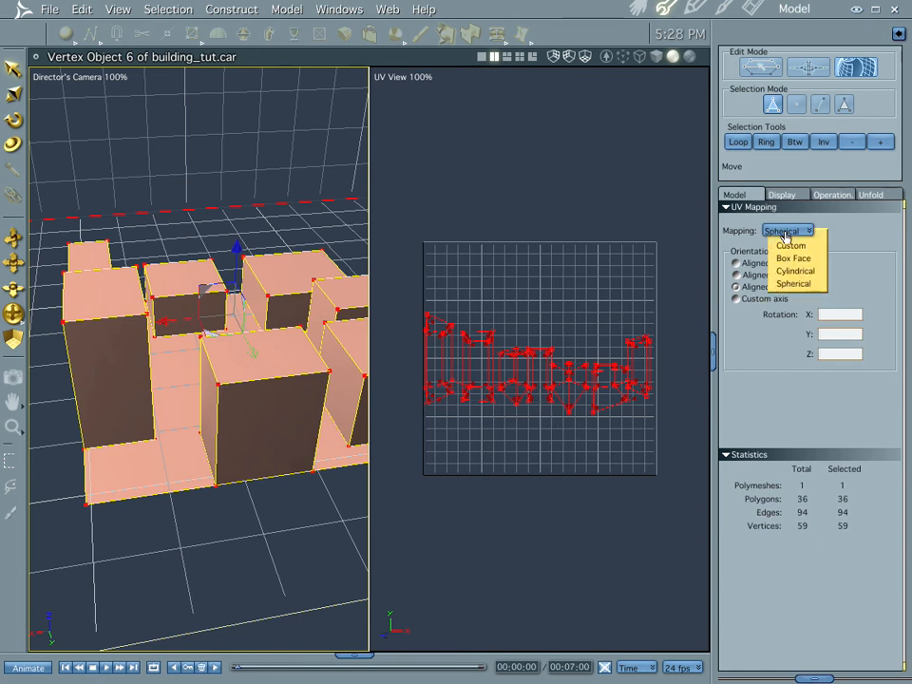
{"action": "left_click", "coordinate": [791, 259]}
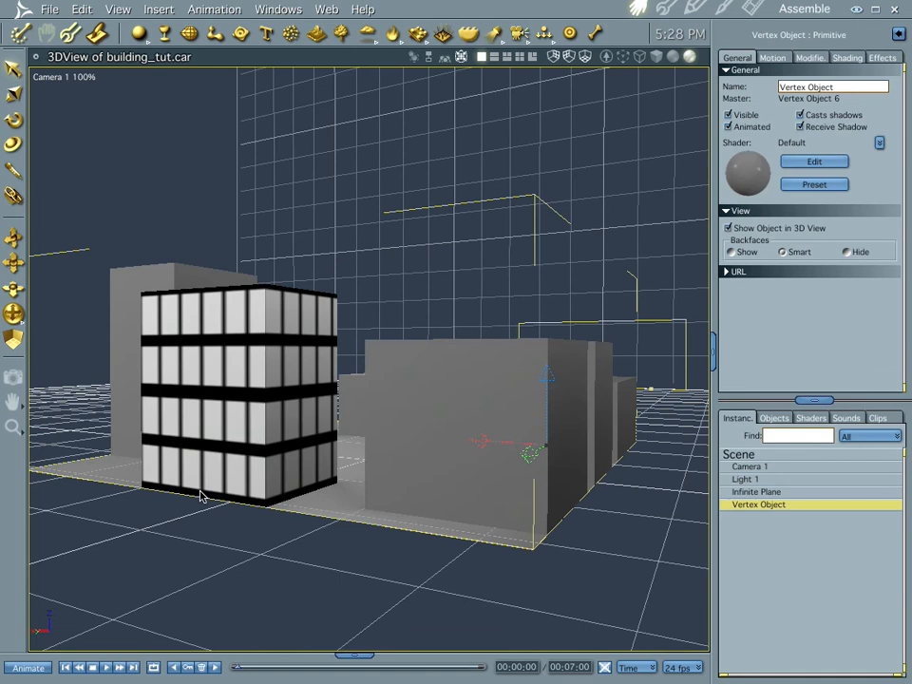
{"action": "mouse_move", "coordinate": [216, 370]}
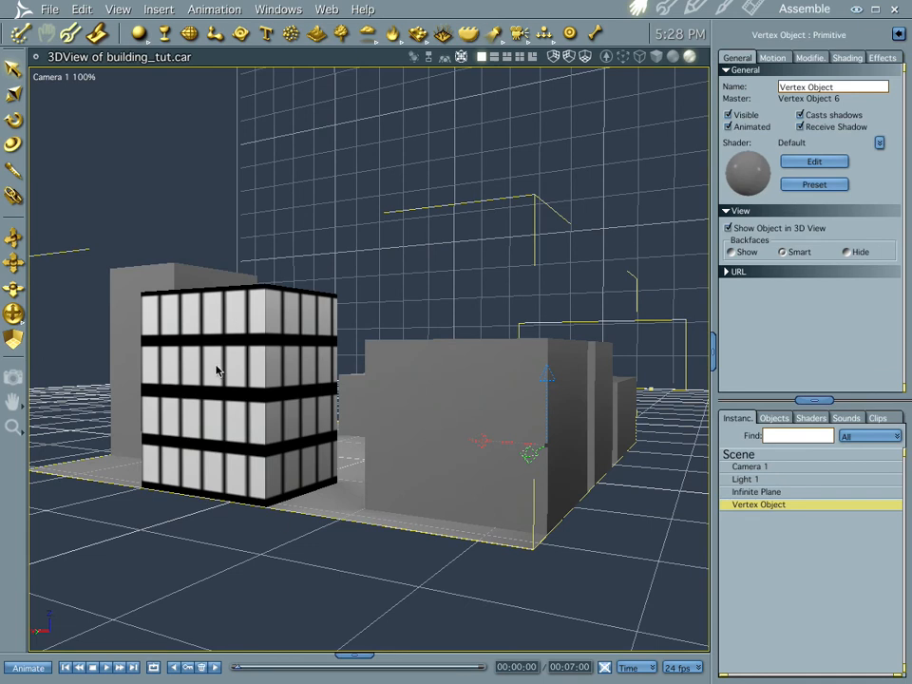
{"action": "mouse_move", "coordinate": [228, 350]}
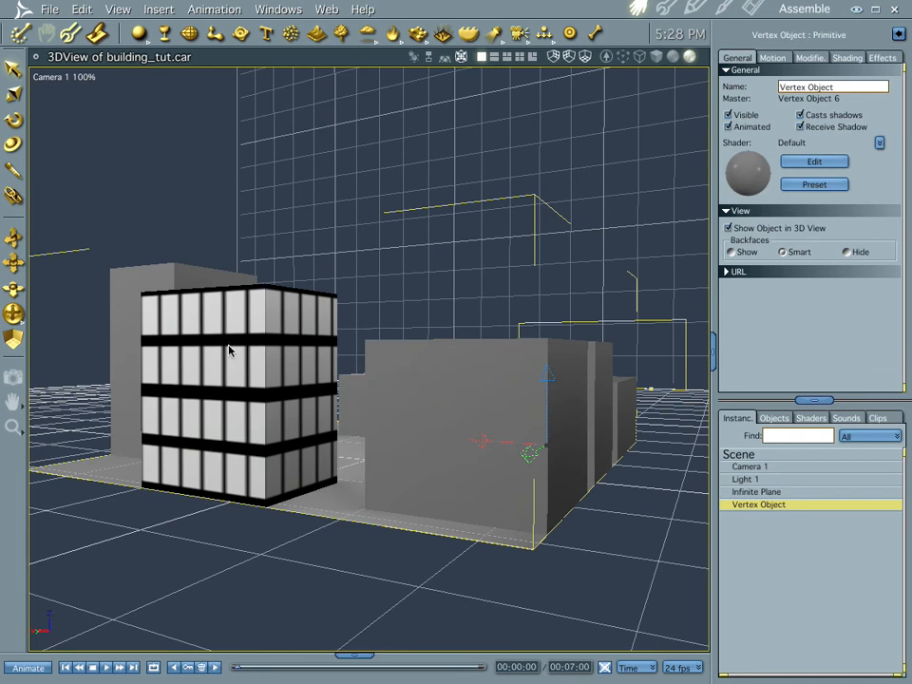
{"action": "mouse_move", "coordinate": [215, 326]}
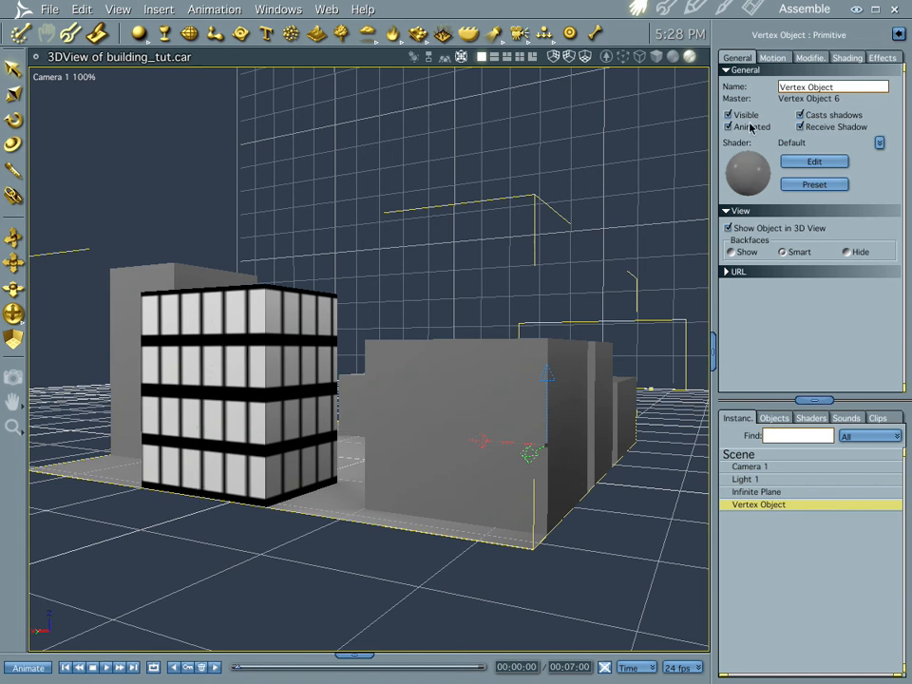
{"action": "mouse_move", "coordinate": [642, 10]}
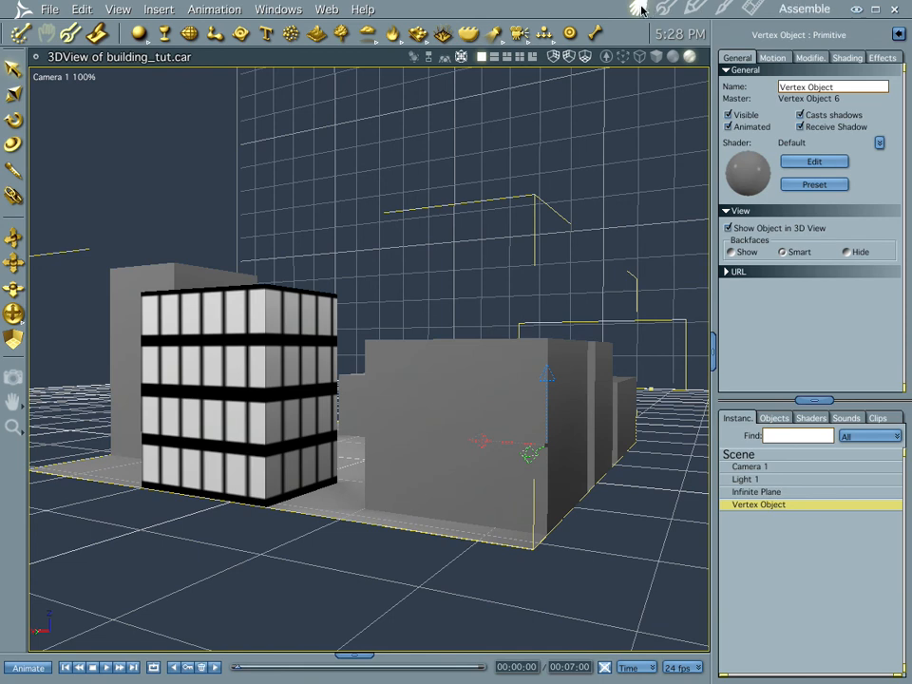
{"action": "mouse_move", "coordinate": [638, 9]}
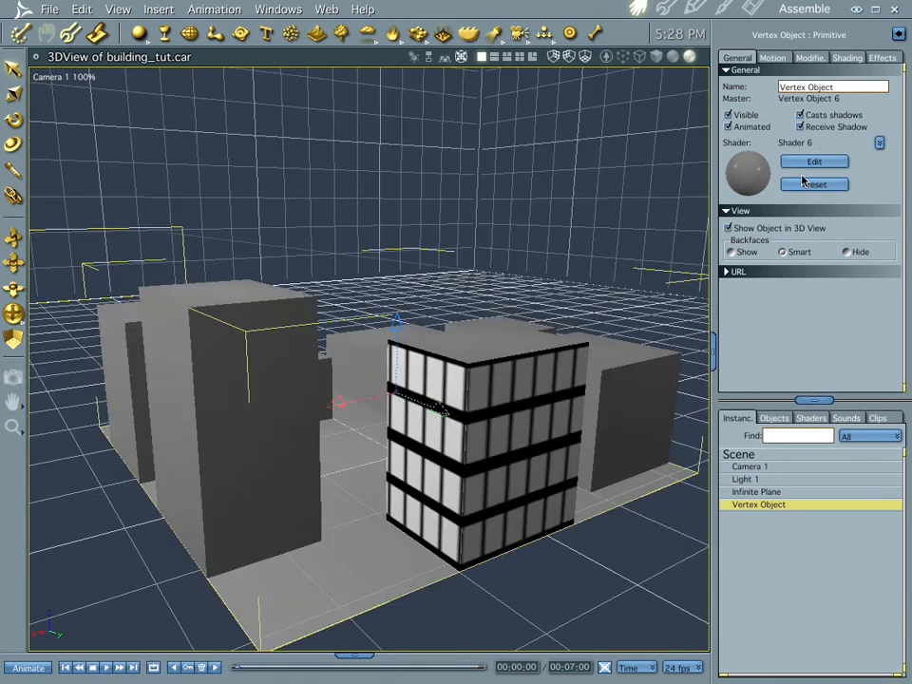
{"action": "mouse_move", "coordinate": [12, 179]}
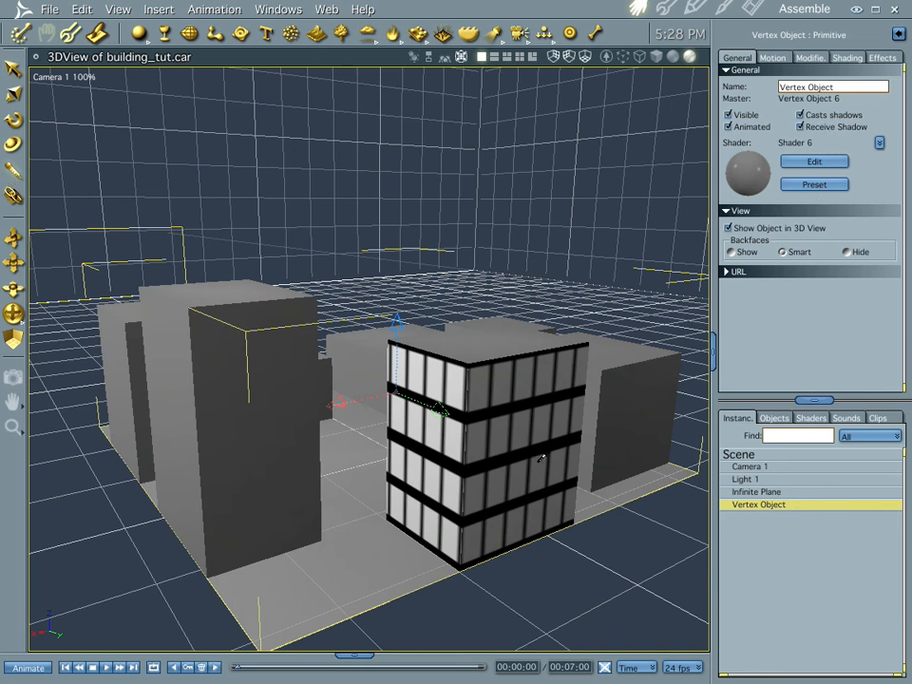
- Bring the building's Wires shader back up for editing
{"action": "left_click", "coordinate": [809, 418]}
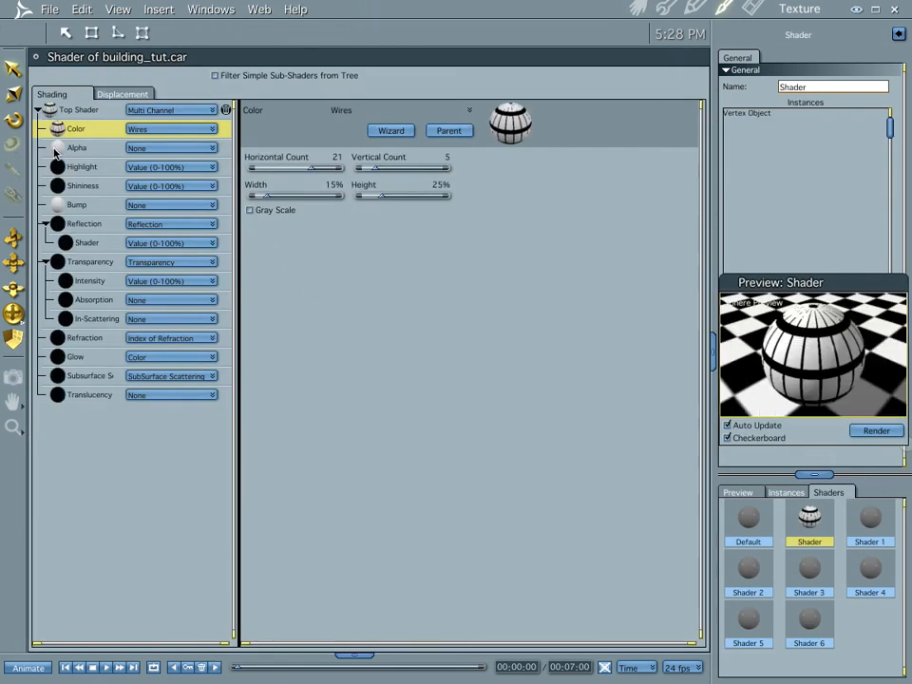
{"action": "mouse_move", "coordinate": [801, 446]}
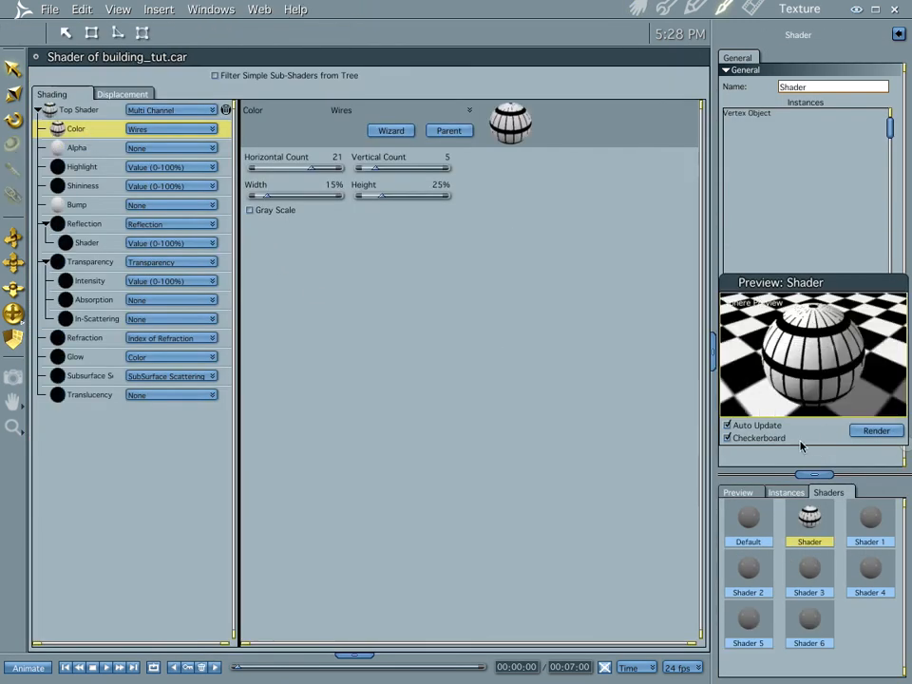
- Wrap the Color channel's Wires pattern in a Curve Filter and start editing its curve
{"action": "left_click", "coordinate": [200, 129]}
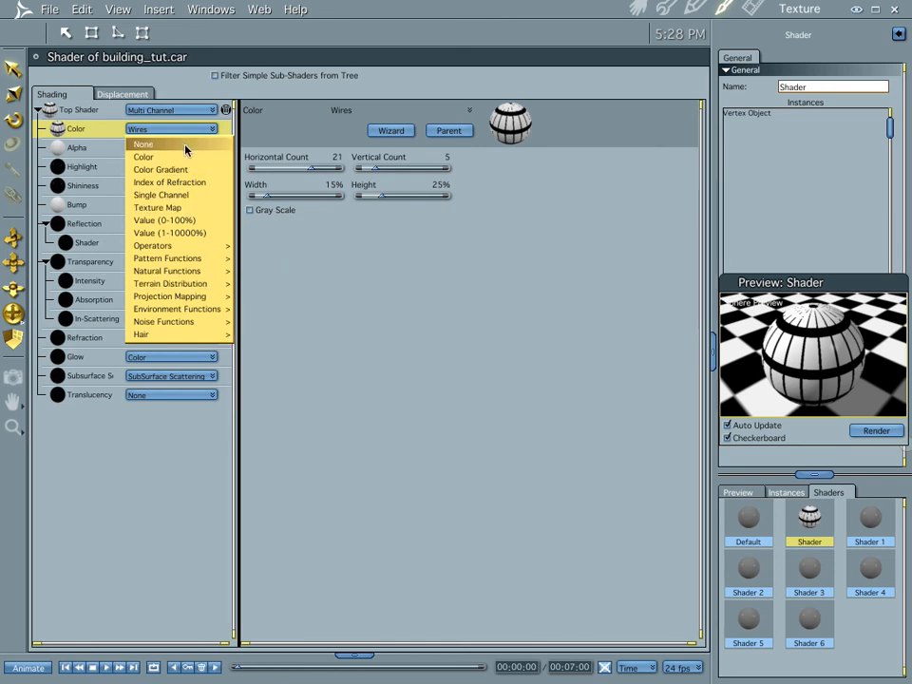
{"action": "mouse_move", "coordinate": [174, 245]}
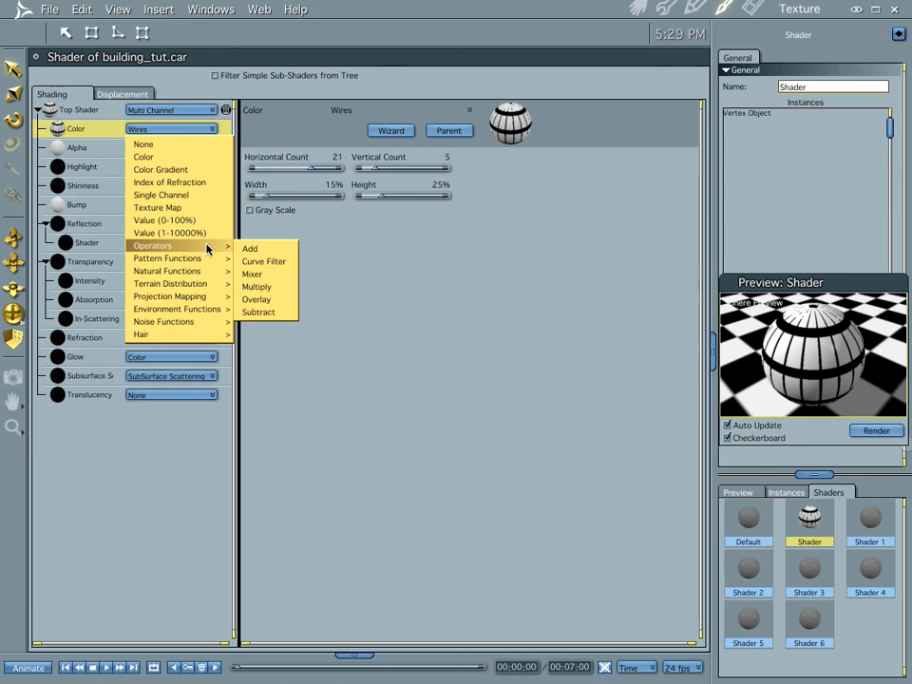
{"action": "left_click", "coordinate": [264, 262]}
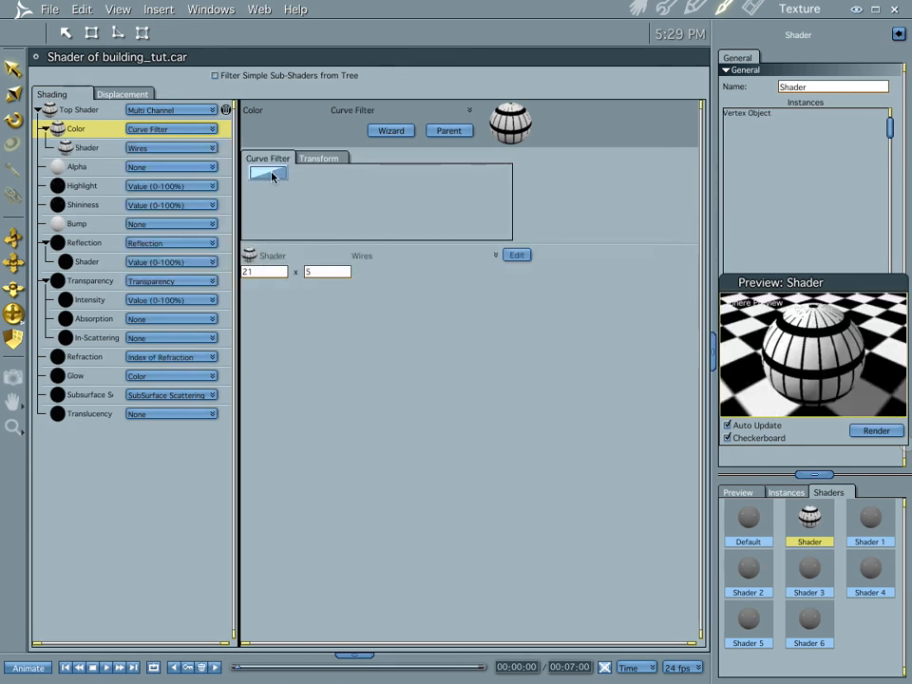
{"action": "left_click", "coordinate": [270, 173]}
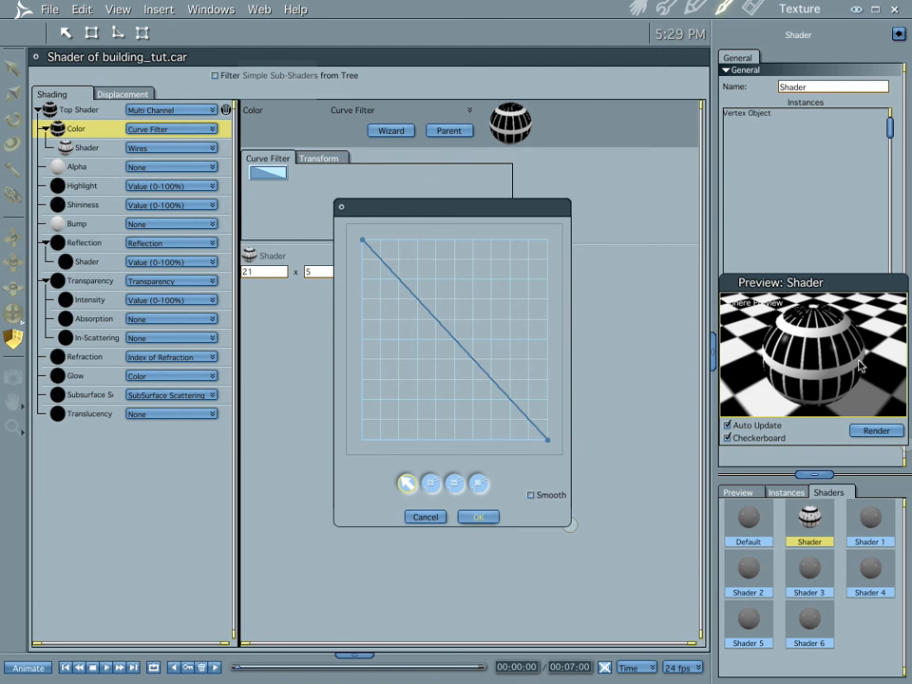
{"action": "mouse_move", "coordinate": [490, 501]}
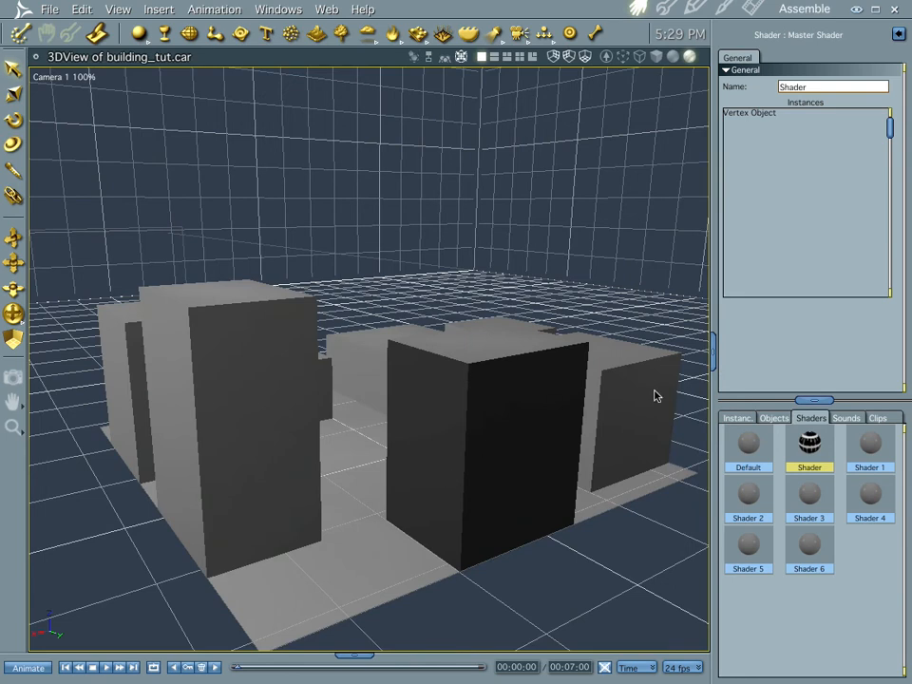
{"action": "mouse_move", "coordinate": [504, 461]}
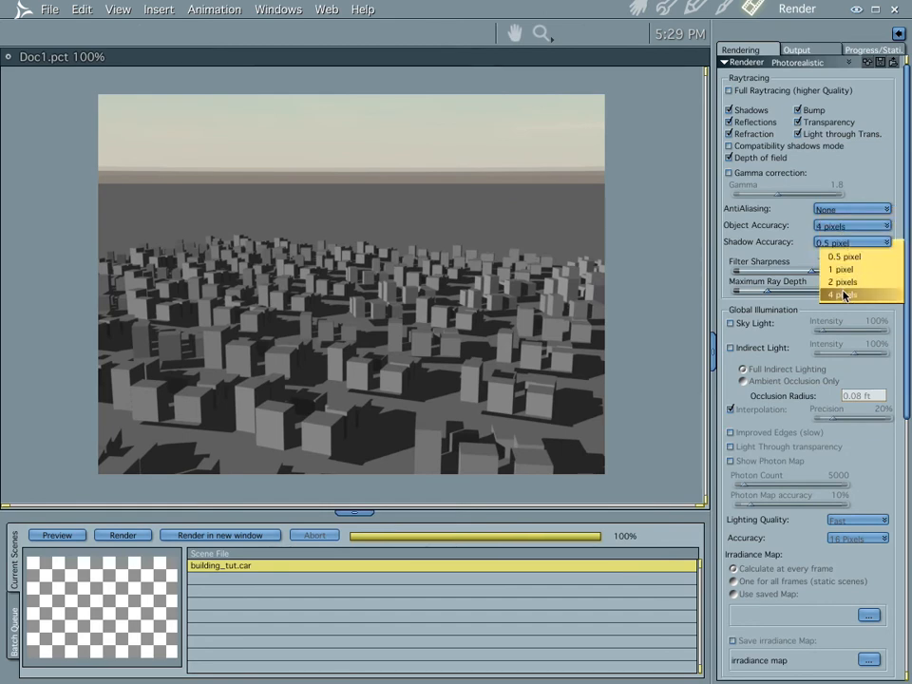
- Set Shadow Accuracy to 4 pixels for the test render
{"action": "left_click", "coordinate": [843, 293]}
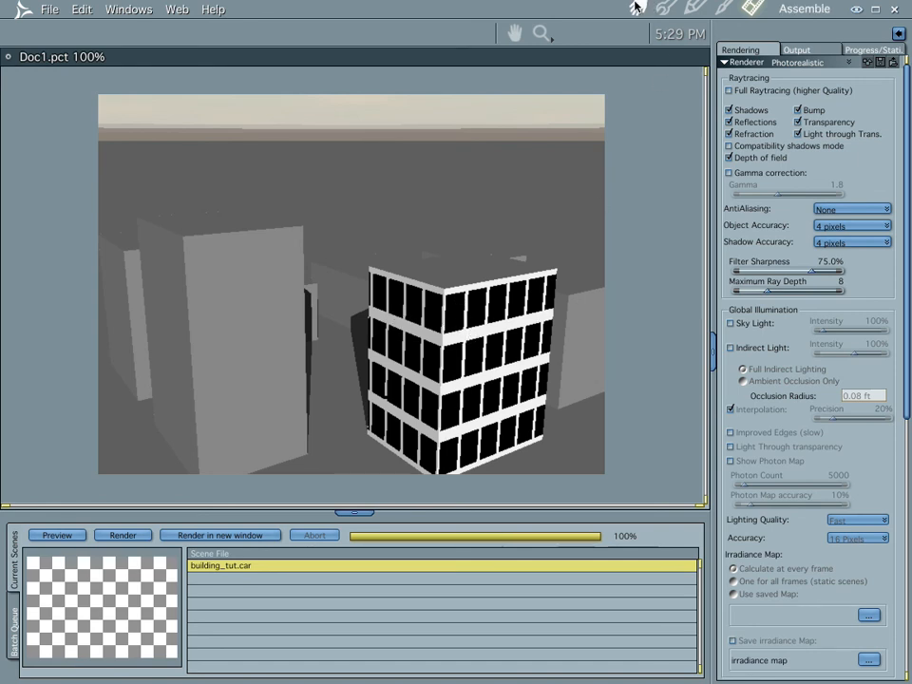
{"action": "mouse_move", "coordinate": [636, 7]}
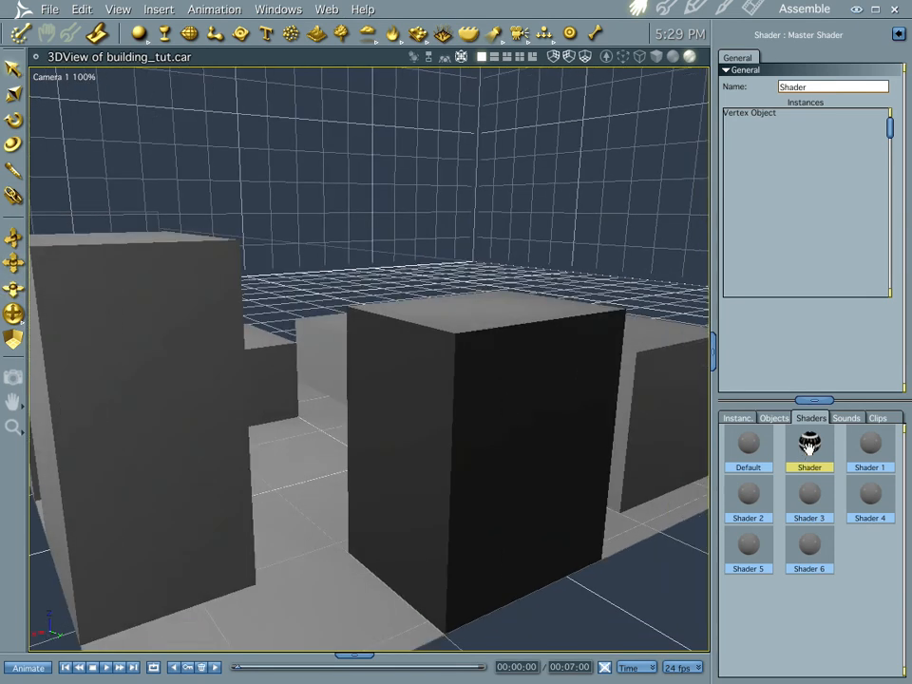
- Drive the building shader's Reflection channel with a Value raised above 0%, then return to the scene
{"action": "double_click", "coordinate": [810, 441]}
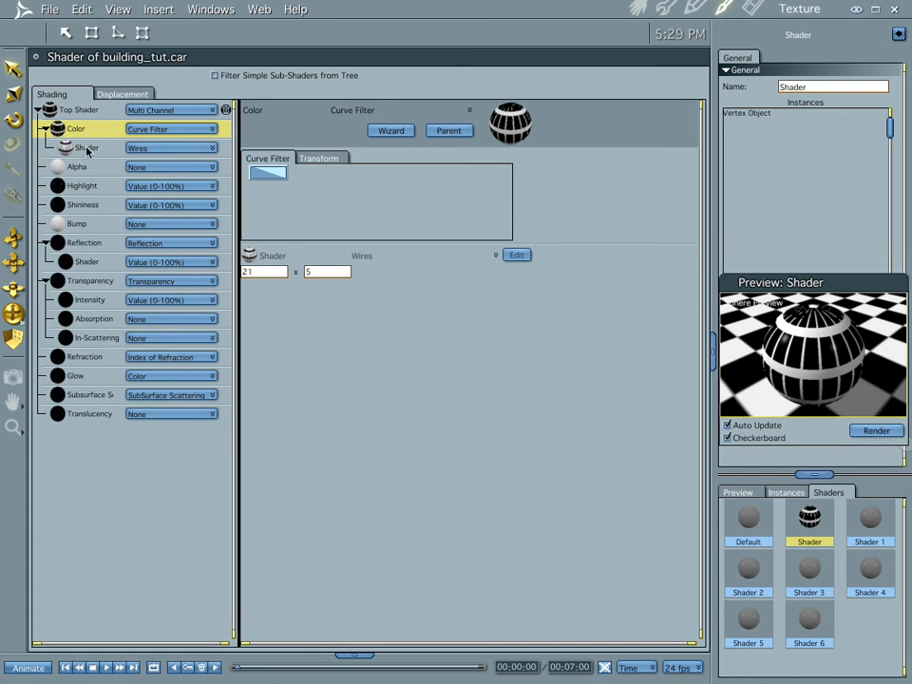
{"action": "right_click", "coordinate": [76, 148]}
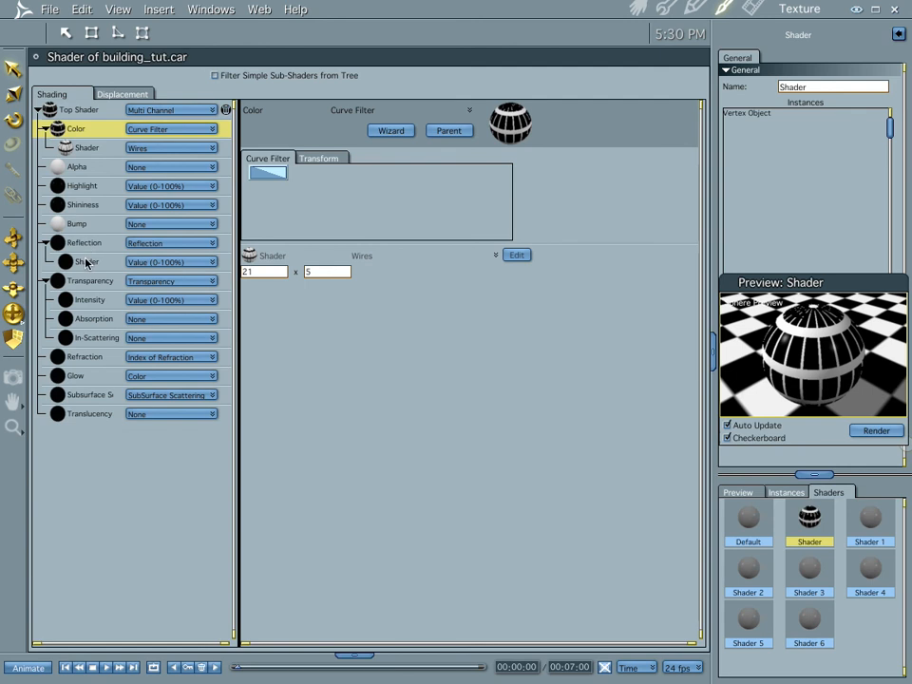
{"action": "left_click", "coordinate": [85, 262]}
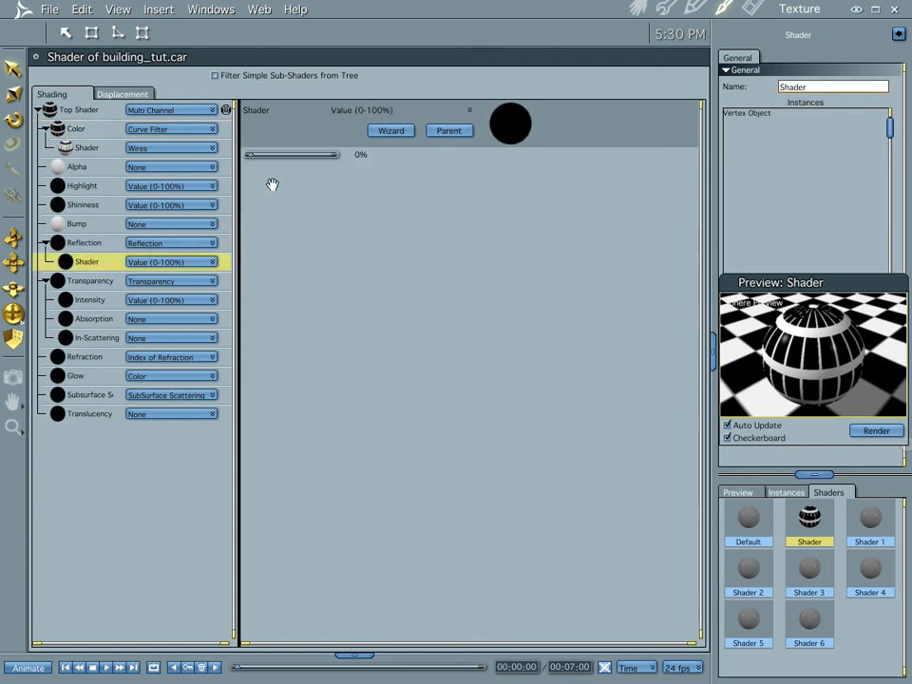
{"action": "left_click_drag", "start_coordinate": [245, 154], "coordinate": [288, 154]}
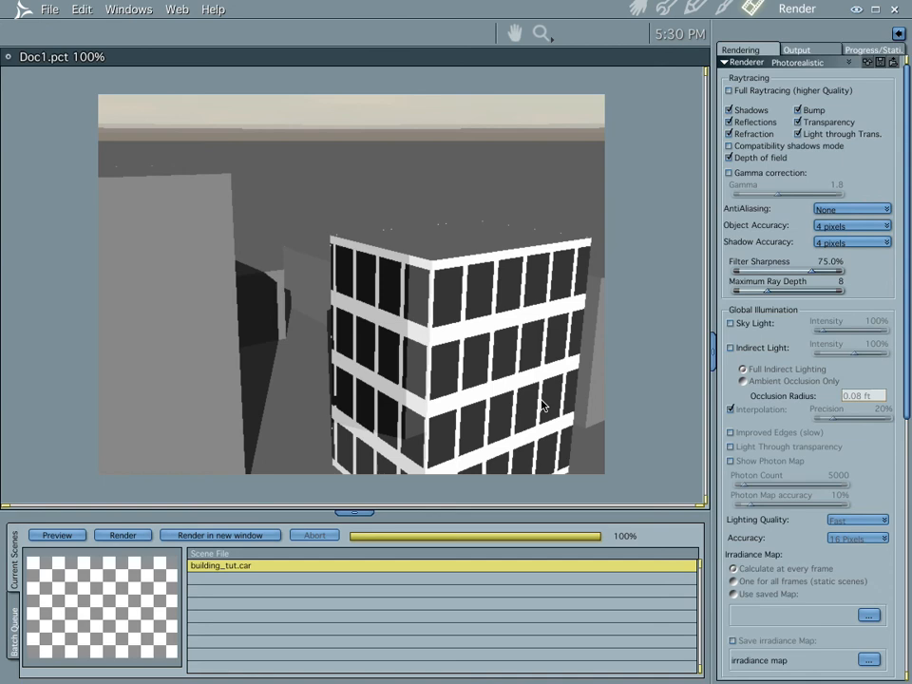
{"action": "left_click", "coordinate": [636, 9]}
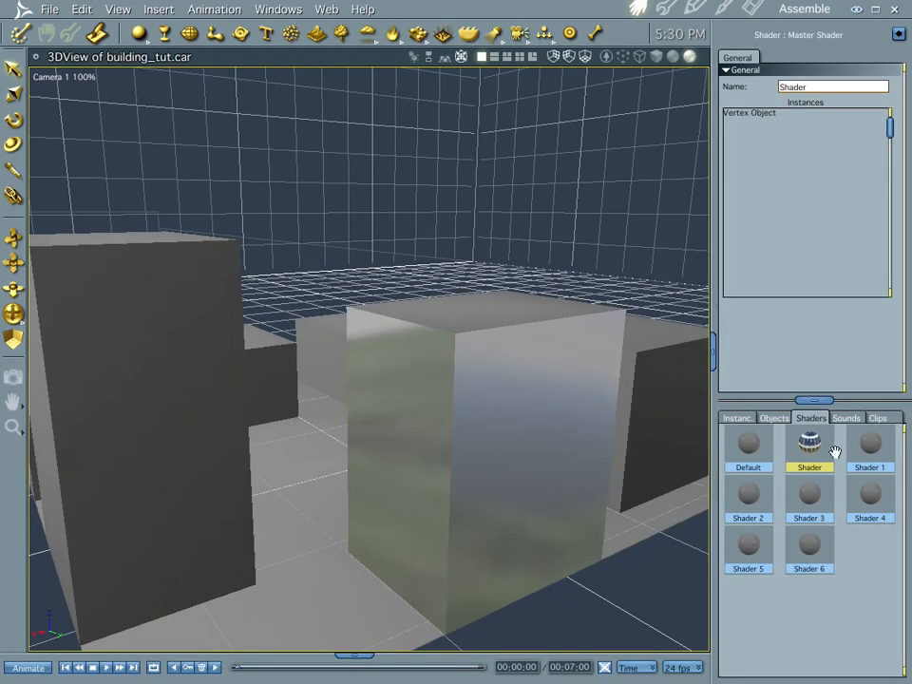
- Replace the Reflection channel's Value with a Curve Filter driven by the 21-by-5 Wires pattern
{"action": "double_click", "coordinate": [809, 440]}
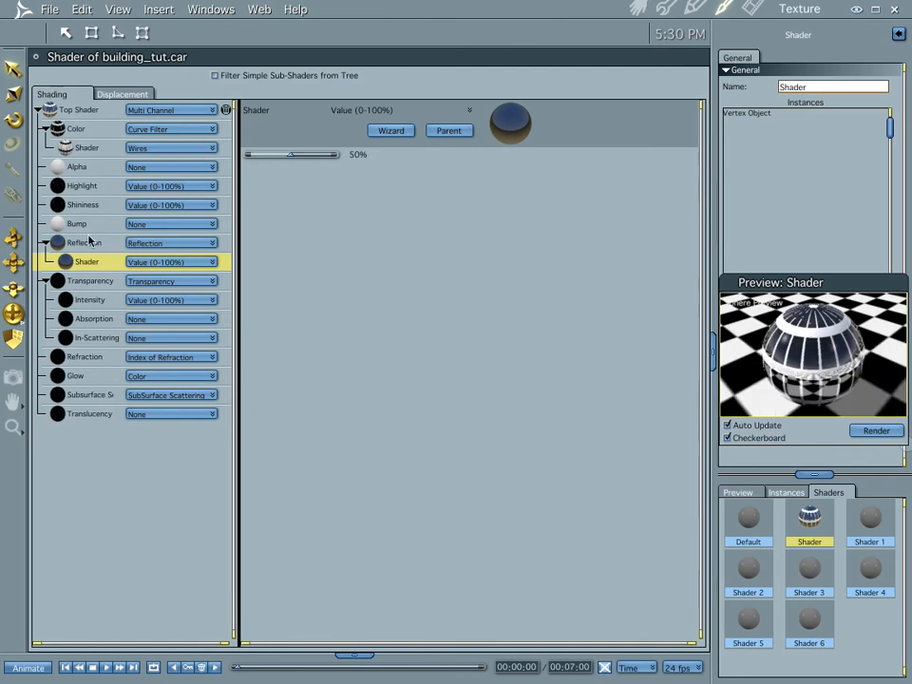
{"action": "left_click", "coordinate": [86, 243]}
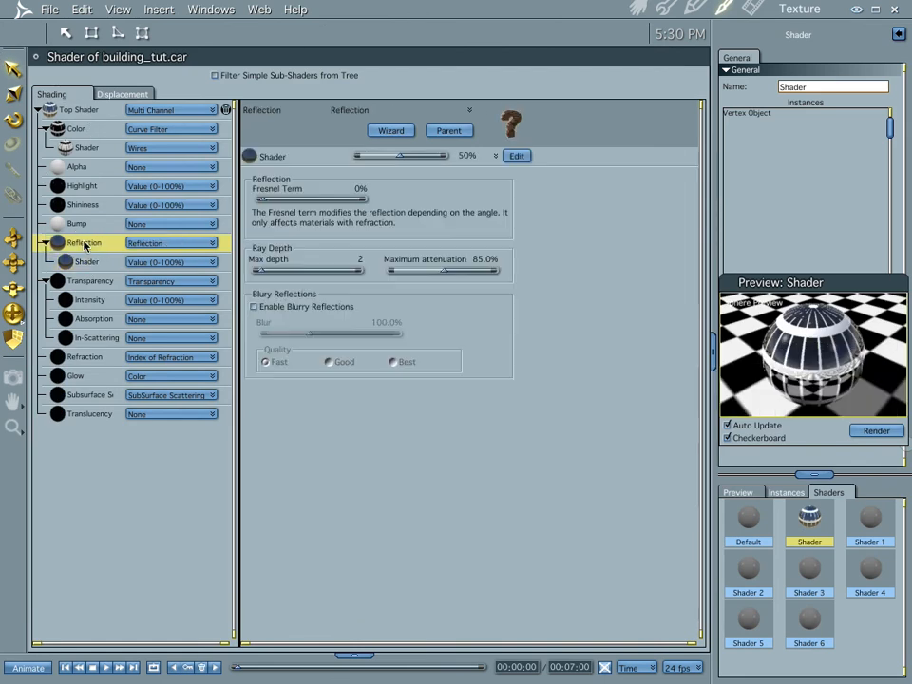
{"action": "left_click", "coordinate": [171, 243]}
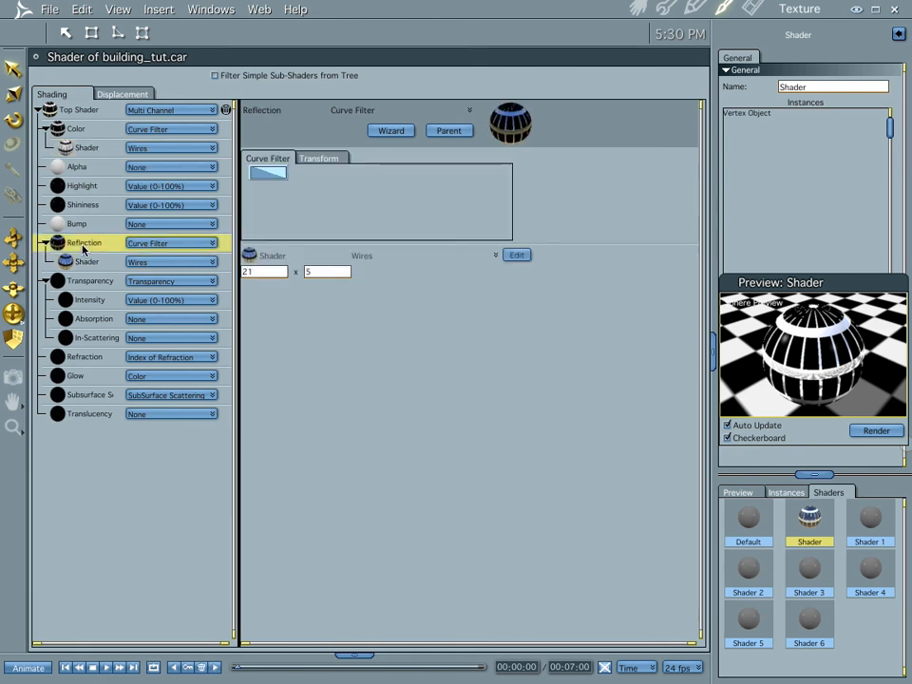
{"action": "left_click", "coordinate": [171, 243]}
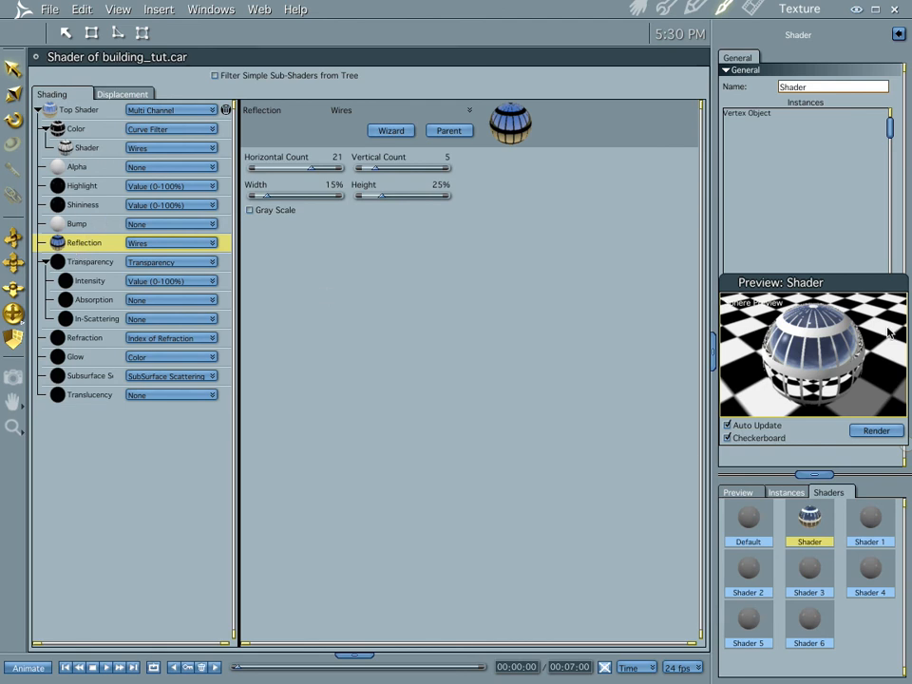
{"action": "mouse_move", "coordinate": [805, 364]}
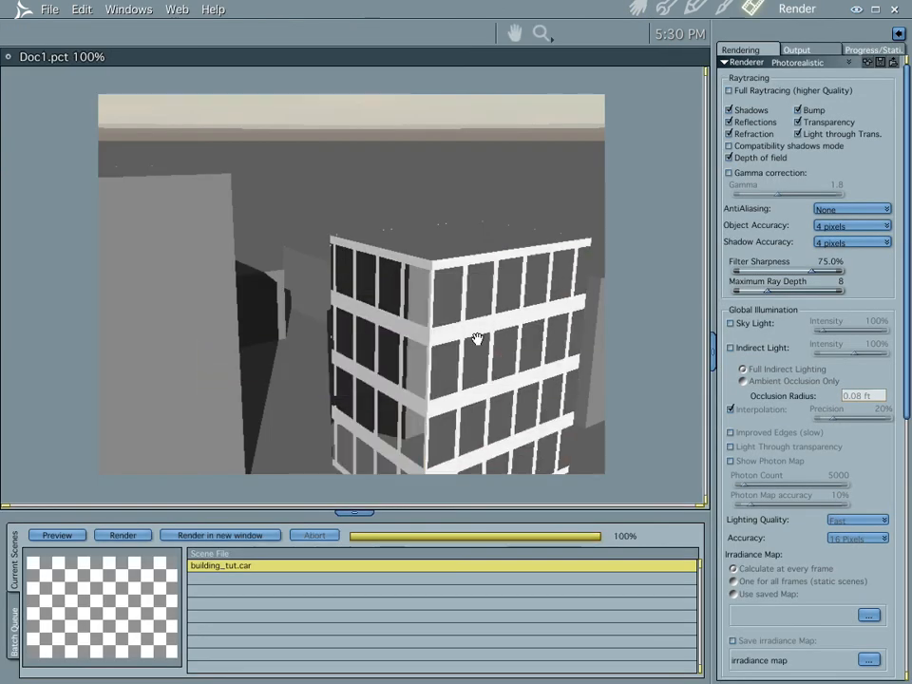
- Return to the Assemble room and orbit around the box to inspect its reflective surface
{"action": "left_click", "coordinate": [634, 8]}
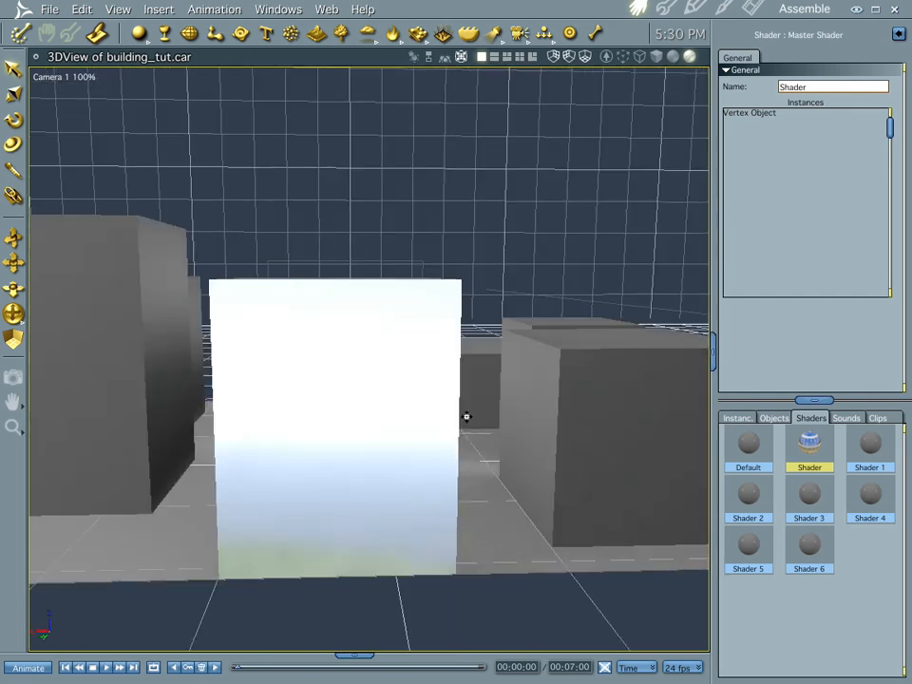
{"action": "left_click_drag", "start_coordinate": [466, 416], "coordinate": [298, 391]}
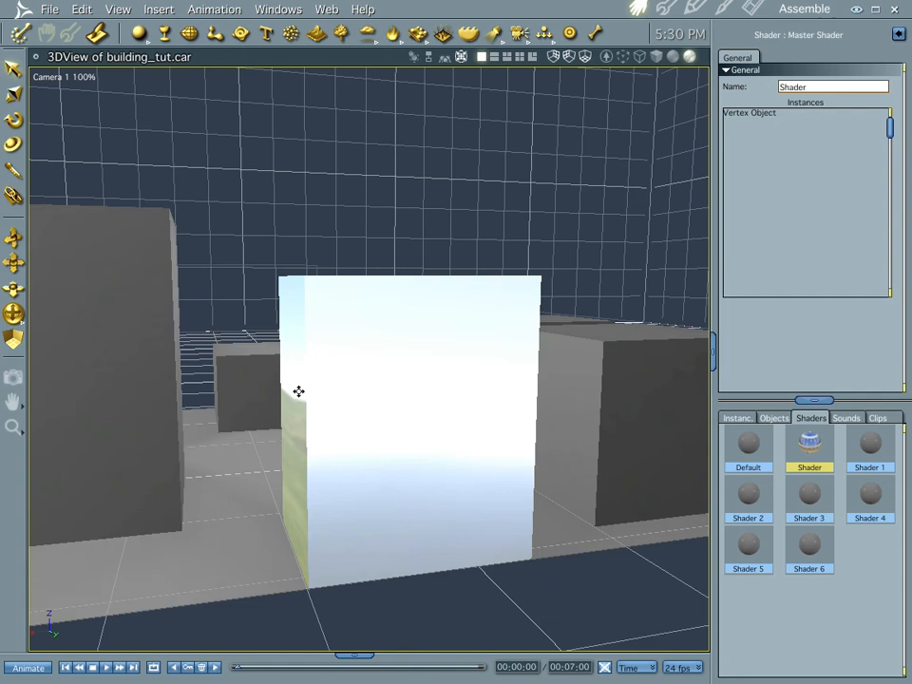
{"action": "left_click_drag", "start_coordinate": [298, 391], "coordinate": [368, 410]}
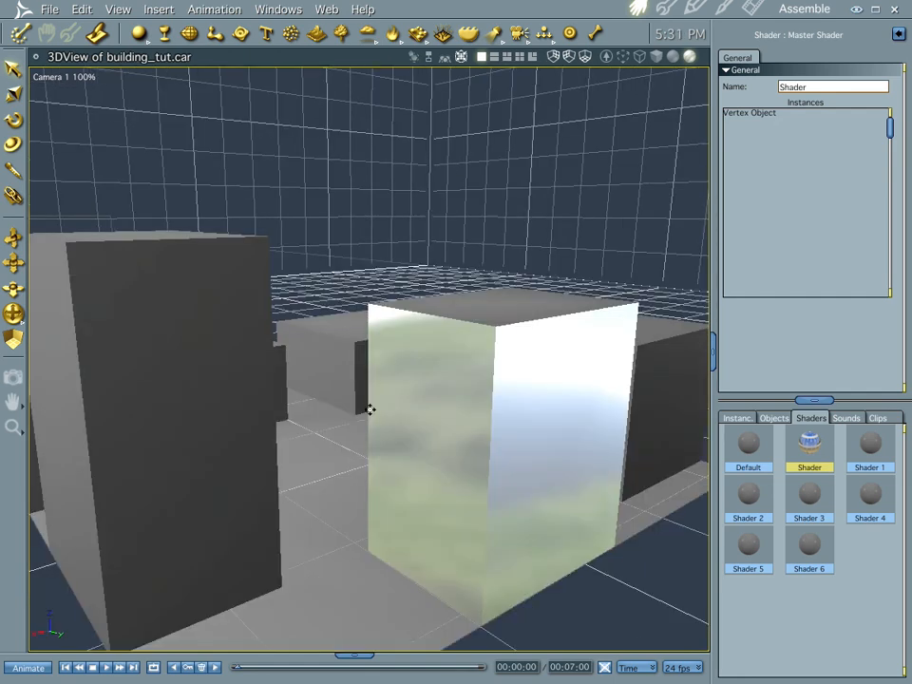